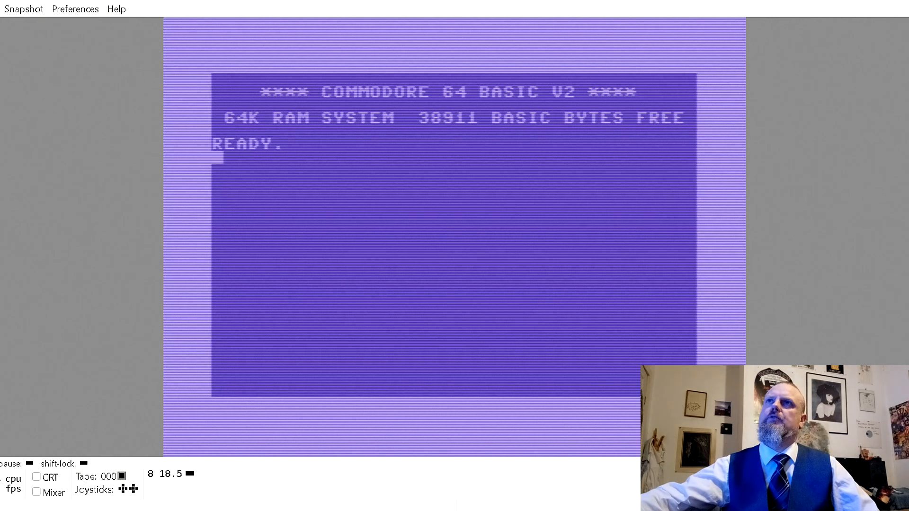
Open VICE's File menu of attach and detach actions over the BASIC READY screen
{"action": "left_click", "coordinate": [18, 8]}
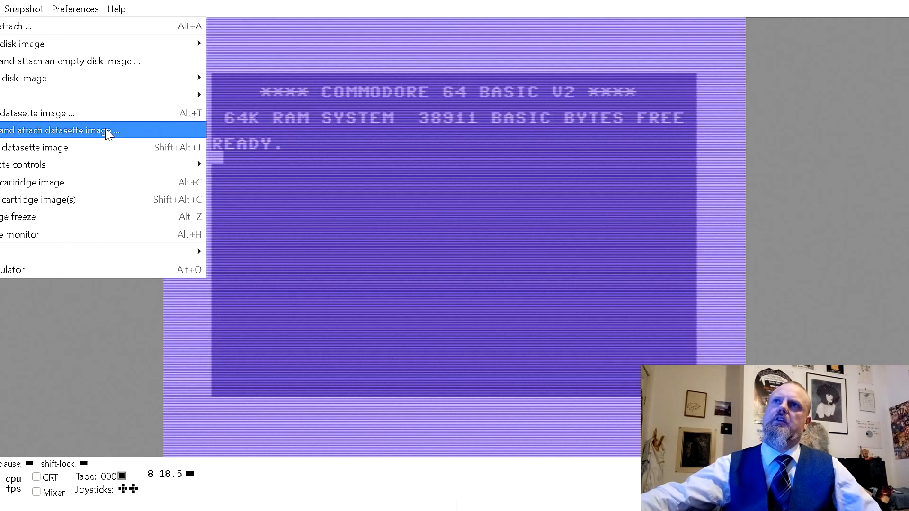
{"action": "mouse_move", "coordinate": [144, 147]}
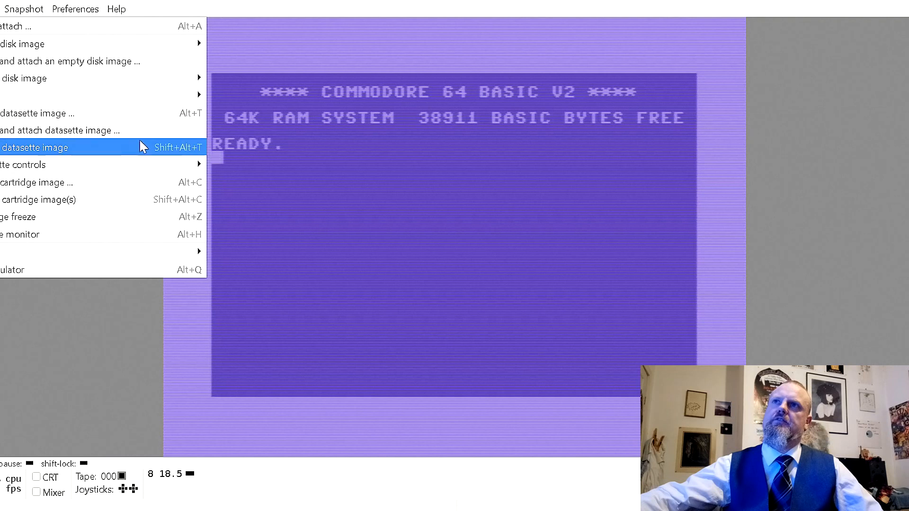
{"action": "mouse_move", "coordinate": [143, 113]}
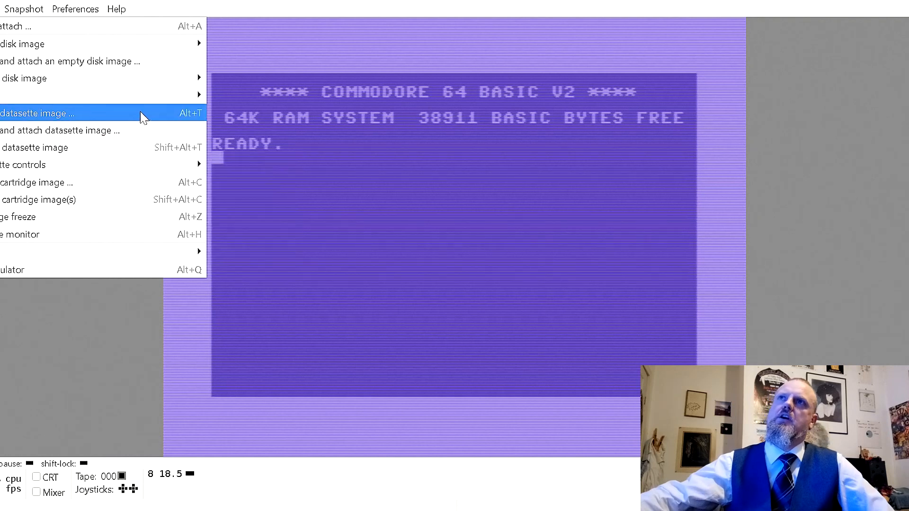
{"action": "mouse_move", "coordinate": [141, 36]}
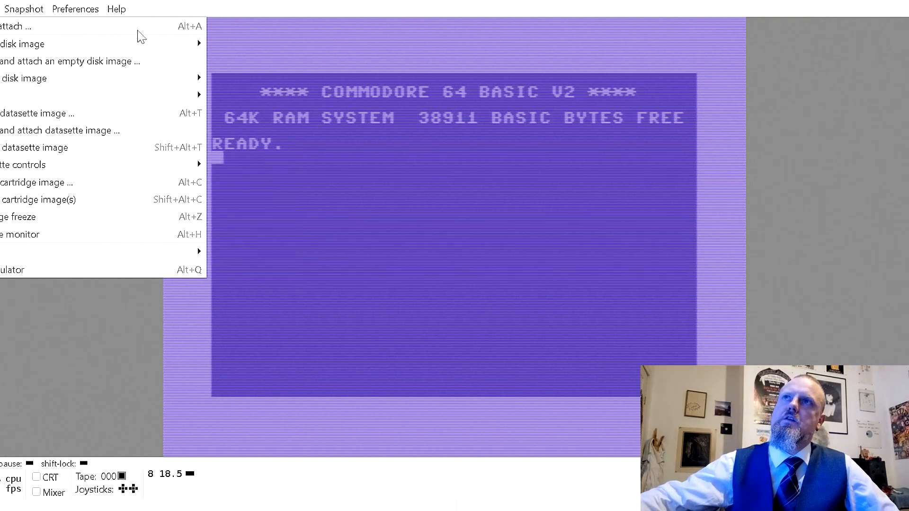
{"action": "mouse_move", "coordinate": [111, 200]}
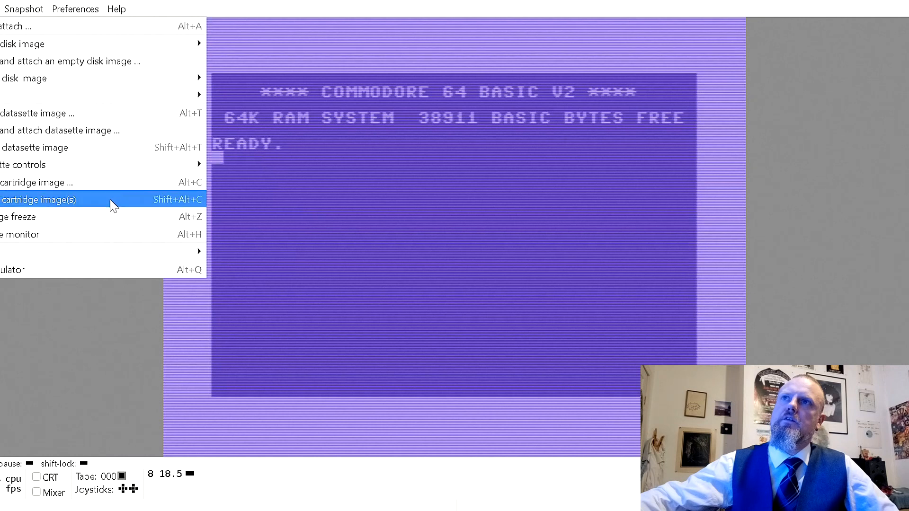
Attach the Action Replay v4.2 Professional cartridge from C:\GTK3VICE-3.6.1-win64\ROMS
{"action": "left_click", "coordinate": [41, 199]}
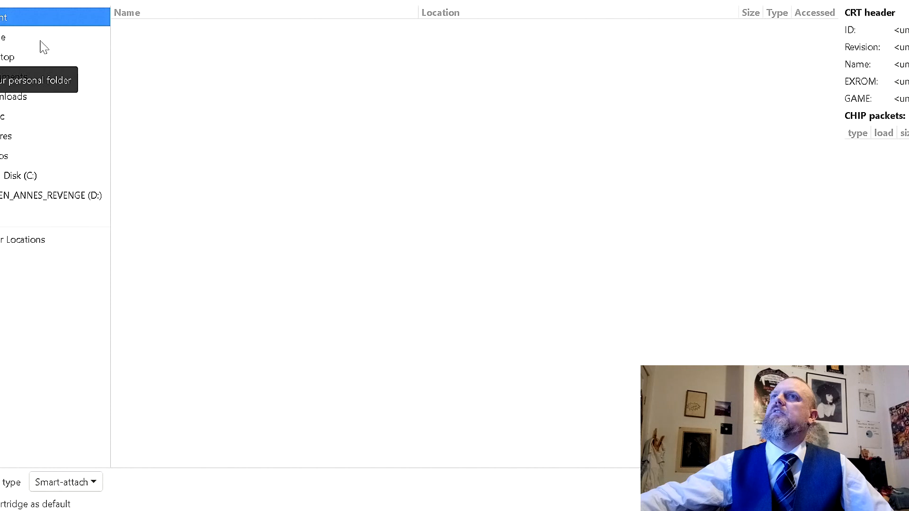
{"action": "mouse_move", "coordinate": [25, 182]}
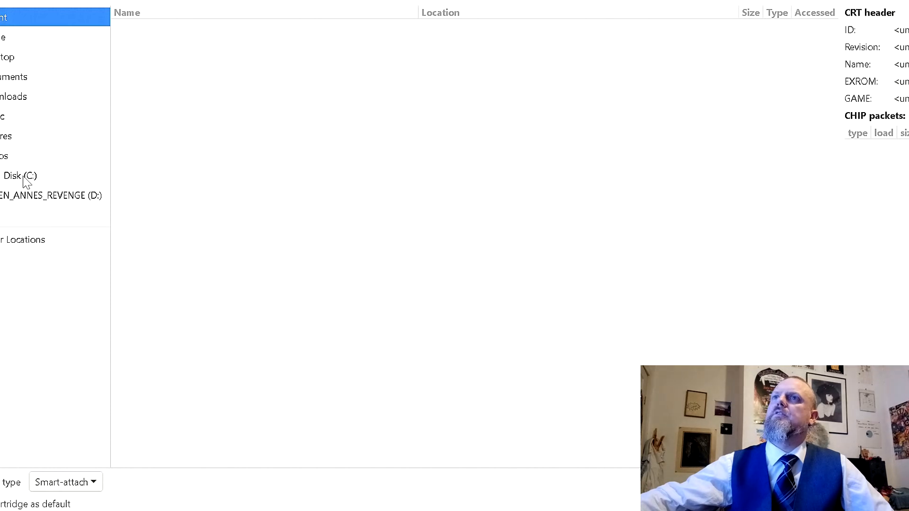
{"action": "left_click", "coordinate": [19, 176]}
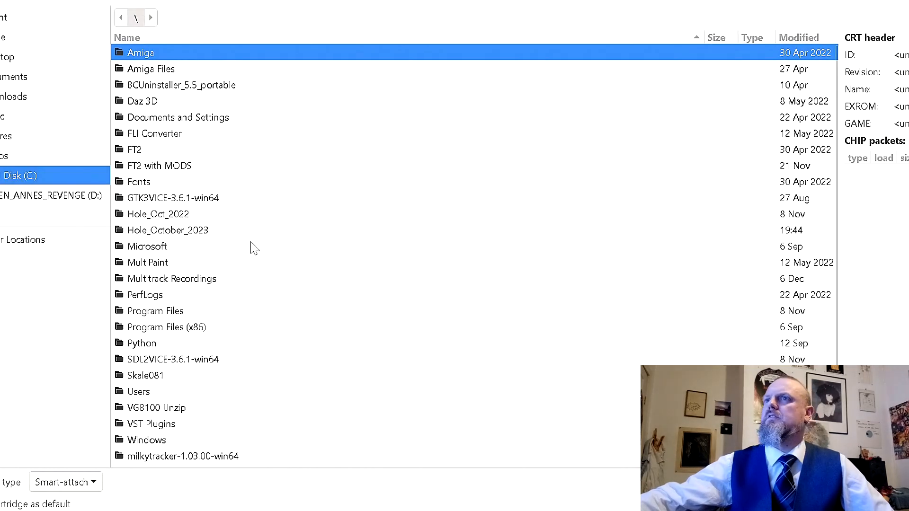
{"action": "double_click", "coordinate": [173, 197]}
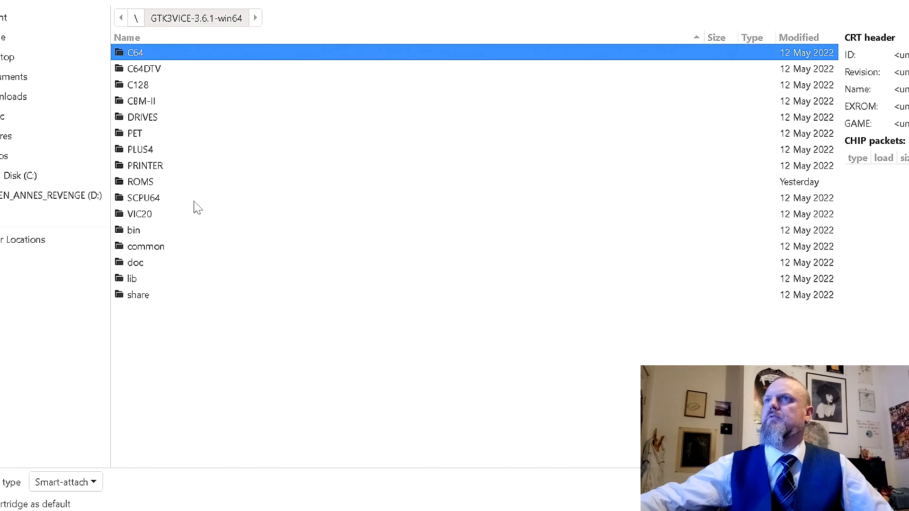
{"action": "double_click", "coordinate": [142, 181]}
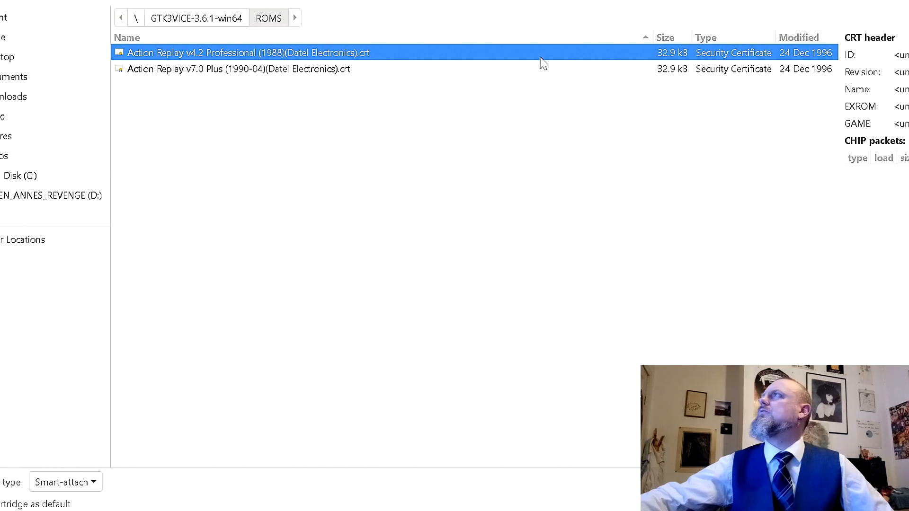
{"action": "mouse_move", "coordinate": [243, 57]}
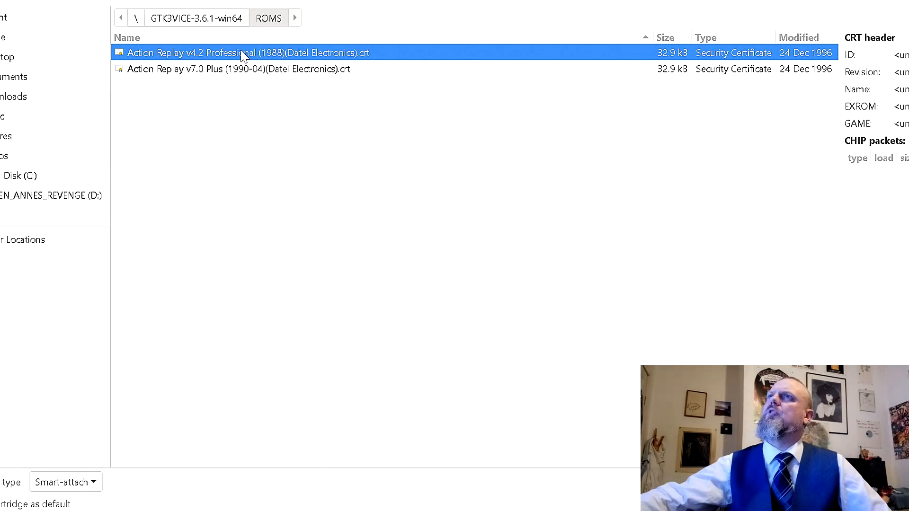
{"action": "mouse_move", "coordinate": [323, 70]}
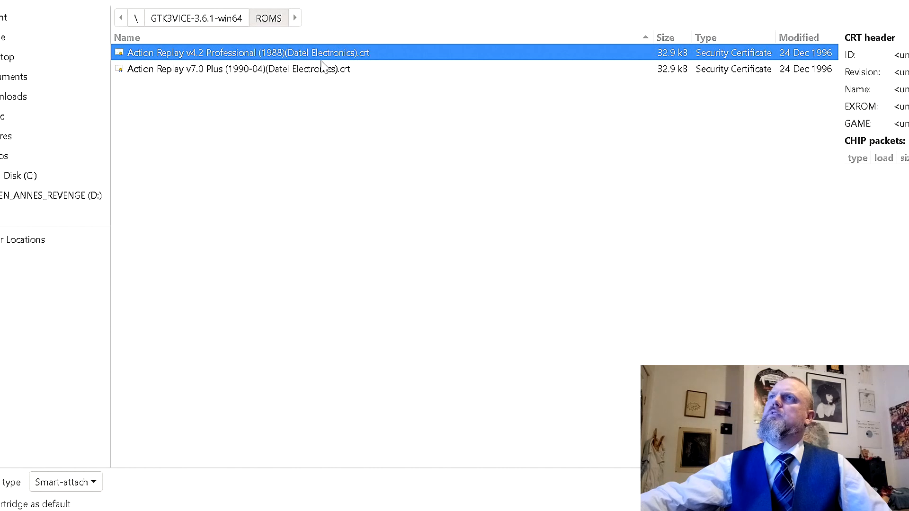
{"action": "mouse_move", "coordinate": [241, 74]}
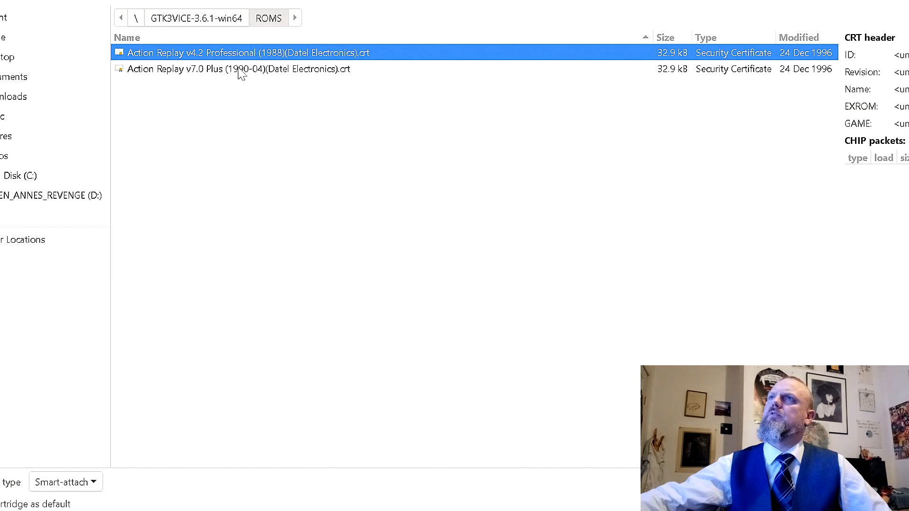
{"action": "mouse_move", "coordinate": [584, 309]}
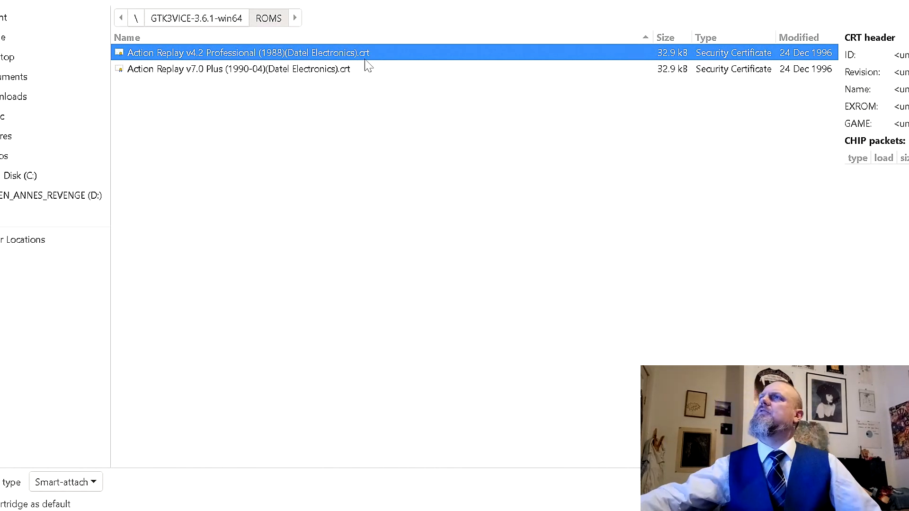
{"action": "double_click", "coordinate": [248, 53]}
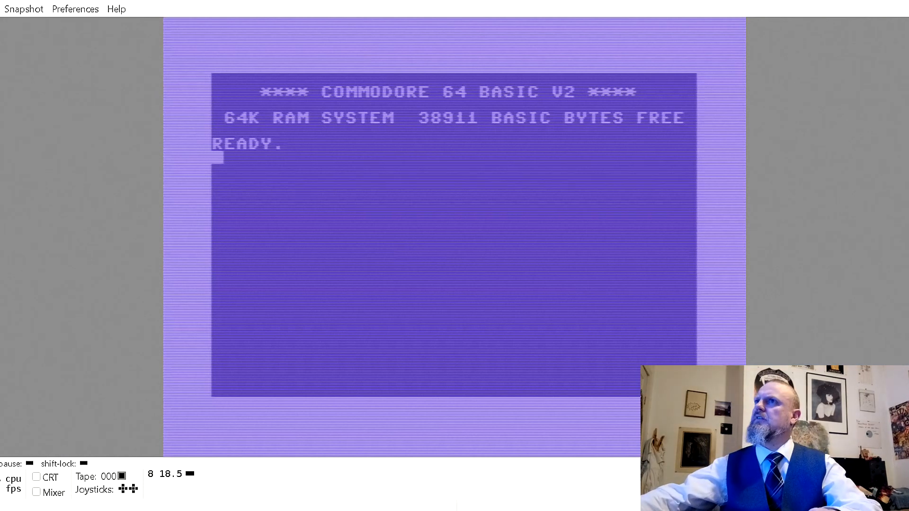
{"action": "mouse_move", "coordinate": [111, 70]}
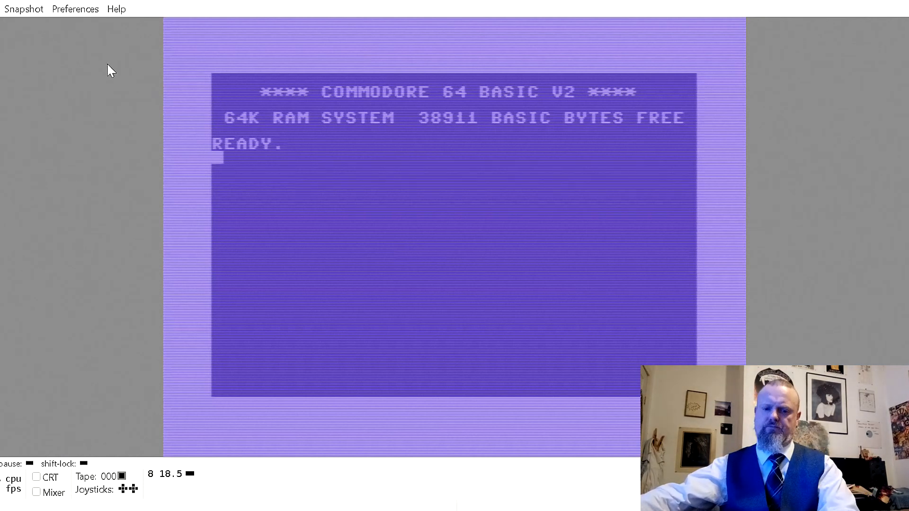
{"action": "mouse_move", "coordinate": [301, 128]}
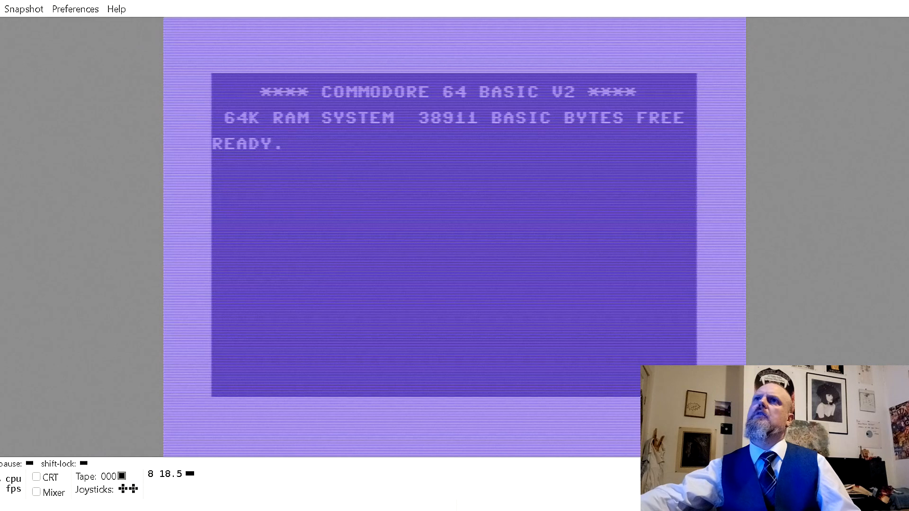
Attach the Action Replay v7.0 Plus cartridge from the ROMS folder
{"action": "left_click", "coordinate": [6, 9]}
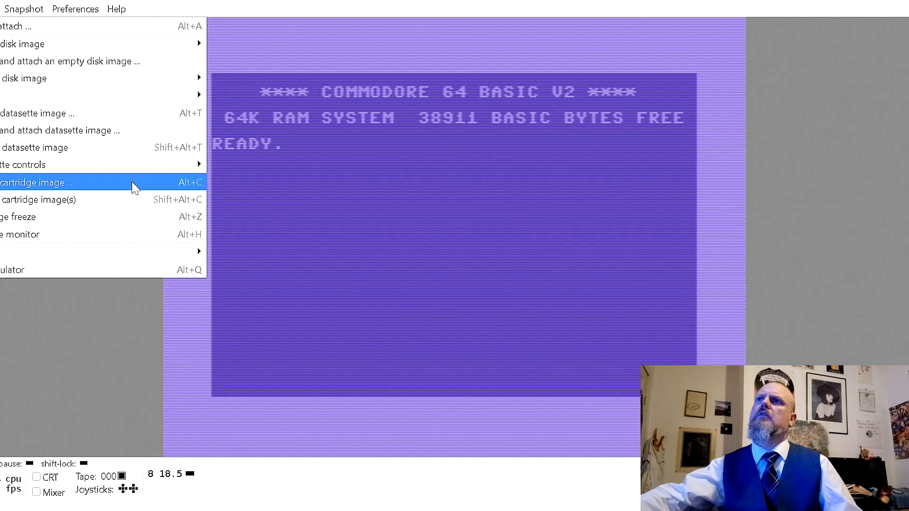
{"action": "left_click", "coordinate": [38, 182]}
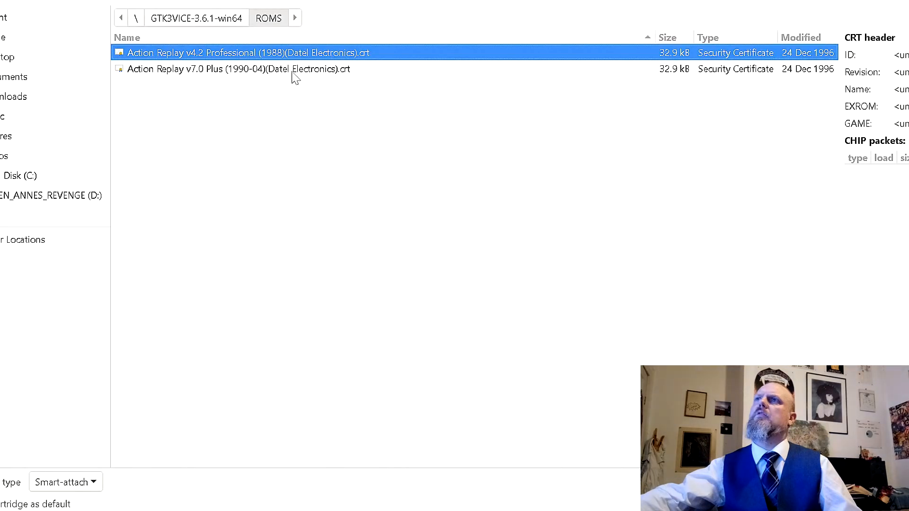
{"action": "double_click", "coordinate": [232, 52]}
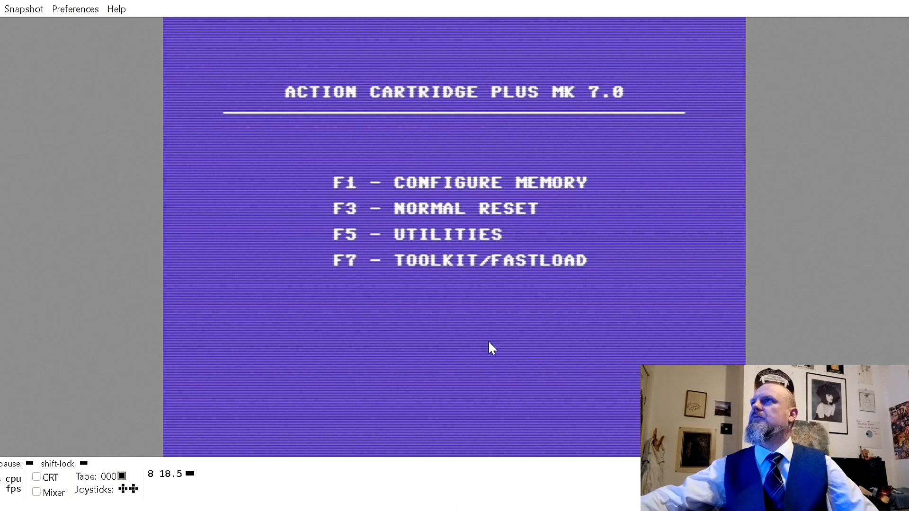
{"action": "mouse_move", "coordinate": [617, 70]}
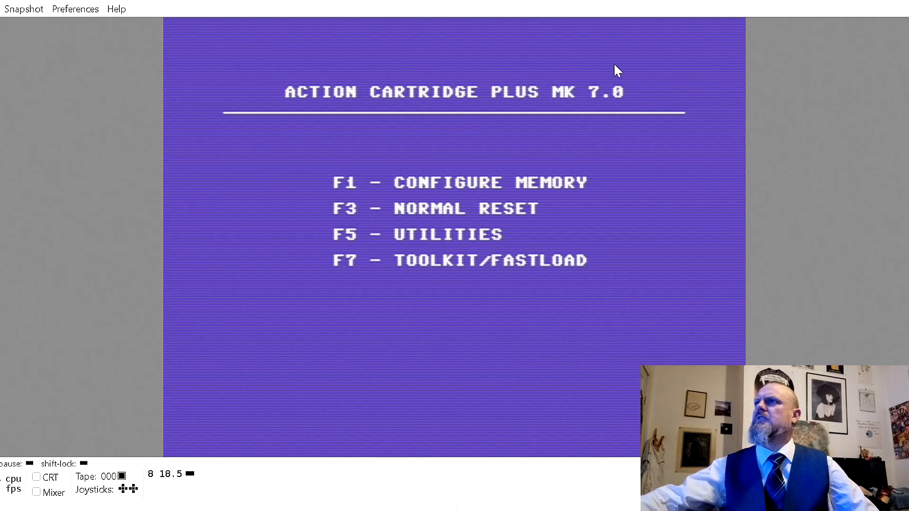
{"action": "mouse_move", "coordinate": [552, 300]}
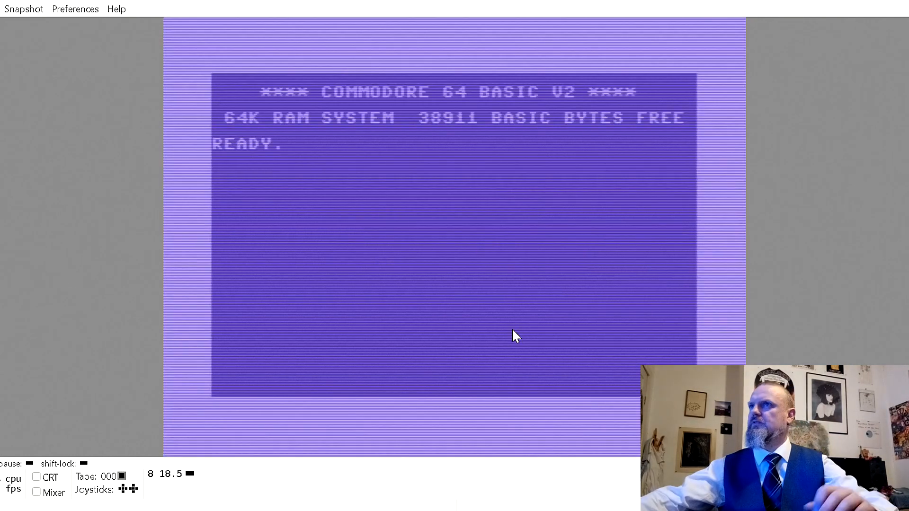
Browse the SDL2VICE and GTK3VICE ROMS folders for a drive 8 disk image, then cancel
{"action": "left_click", "coordinate": [5, 9]}
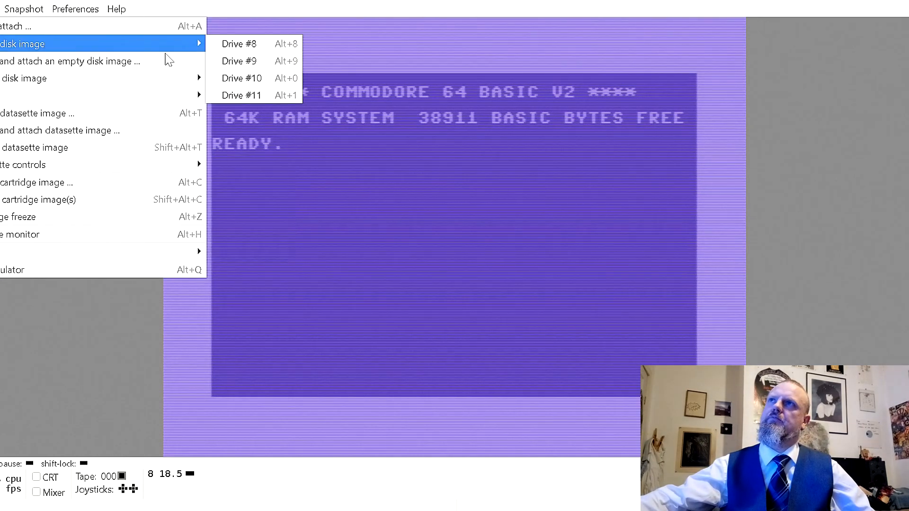
{"action": "left_click", "coordinate": [239, 44]}
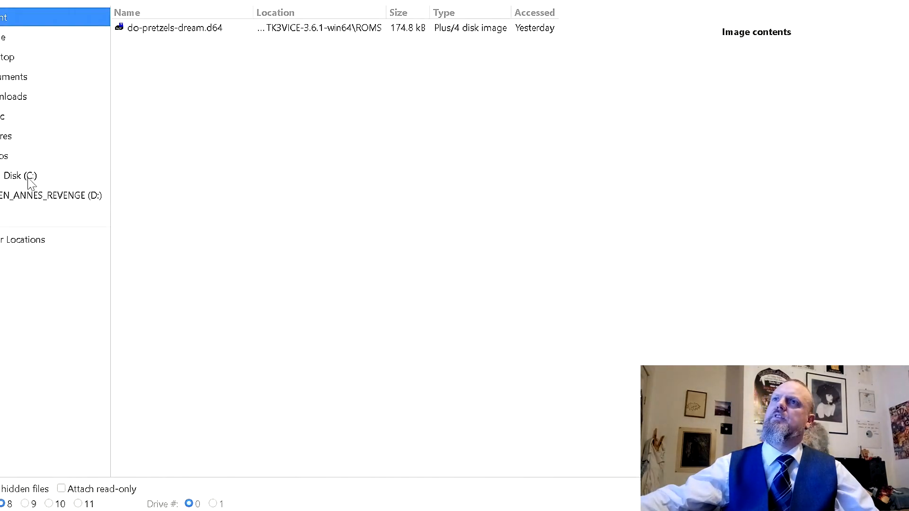
{"action": "left_click", "coordinate": [20, 176]}
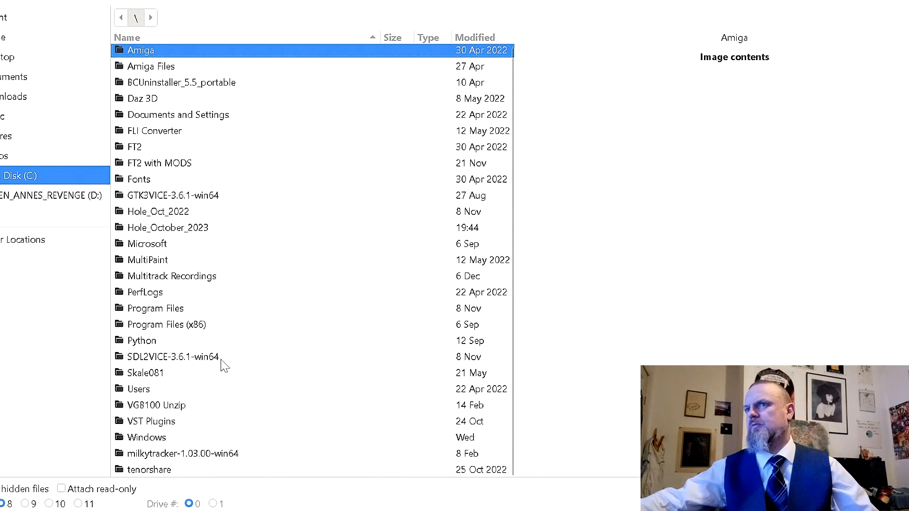
{"action": "double_click", "coordinate": [175, 356]}
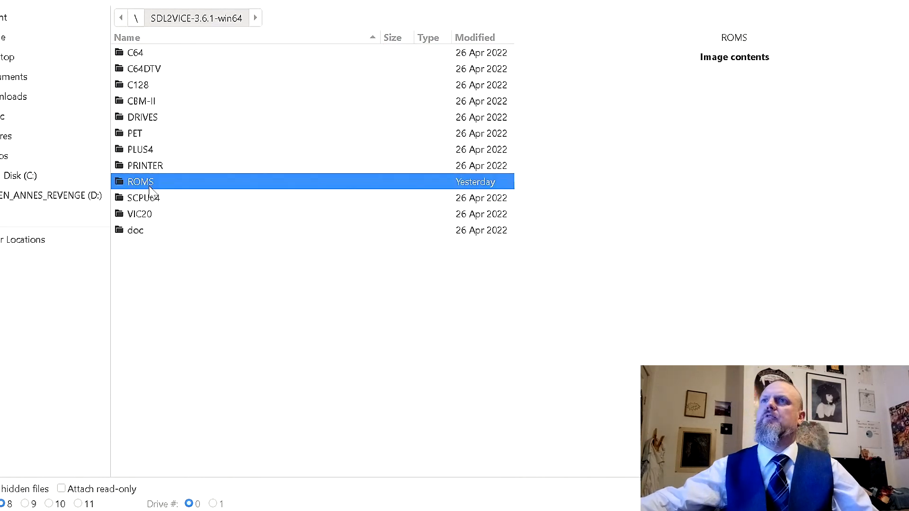
{"action": "double_click", "coordinate": [139, 182]}
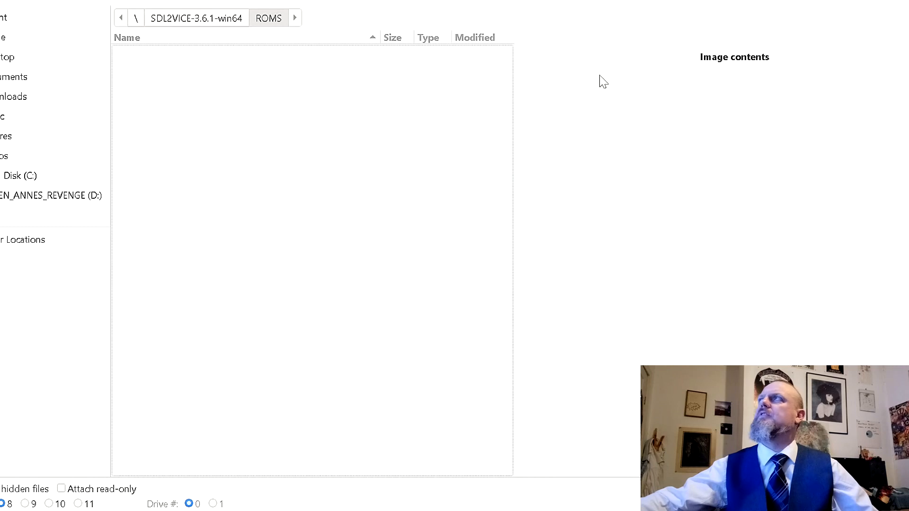
{"action": "mouse_move", "coordinate": [49, 180]}
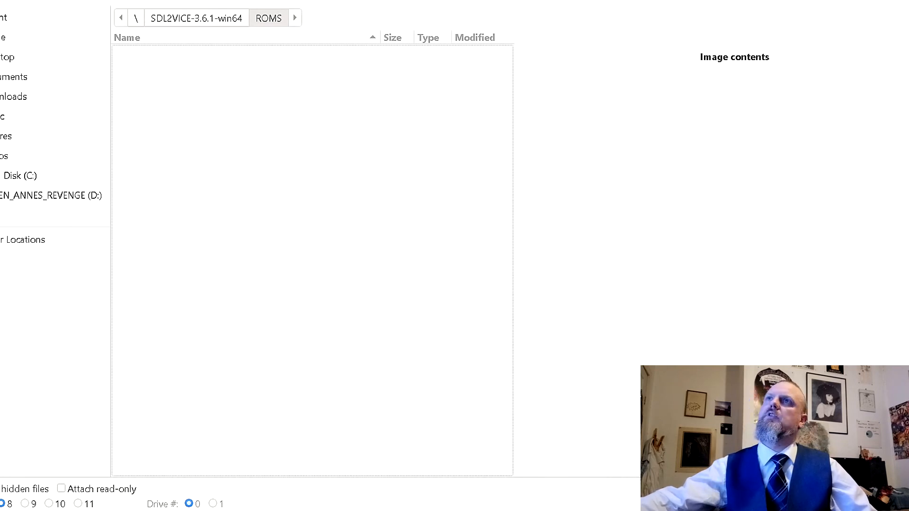
{"action": "left_click", "coordinate": [23, 175]}
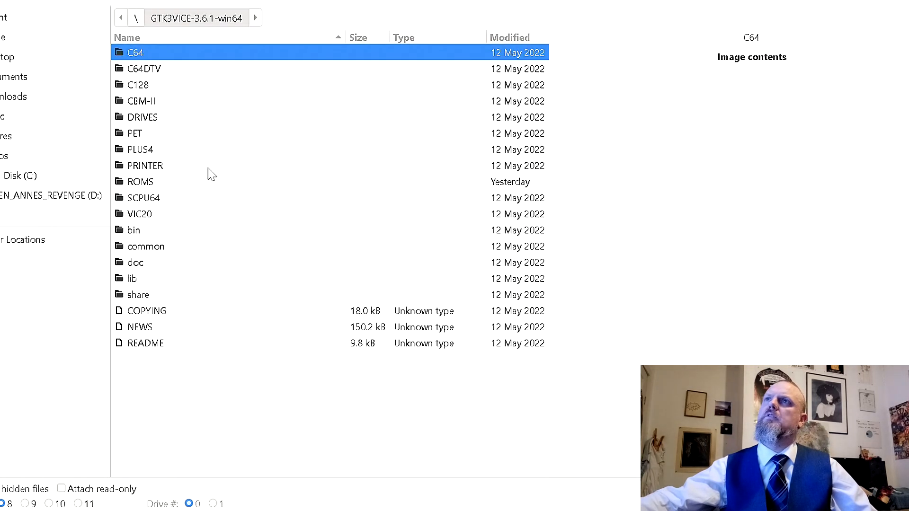
{"action": "left_click", "coordinate": [141, 181]}
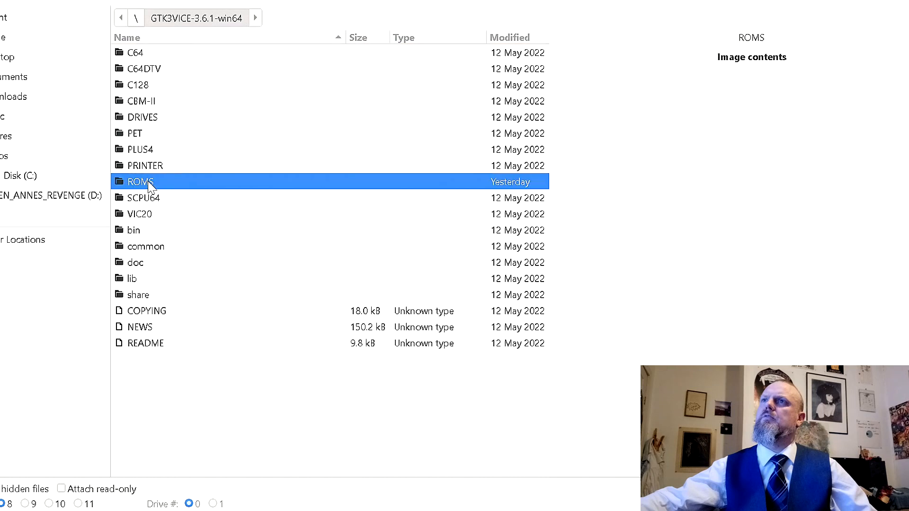
{"action": "double_click", "coordinate": [142, 182]}
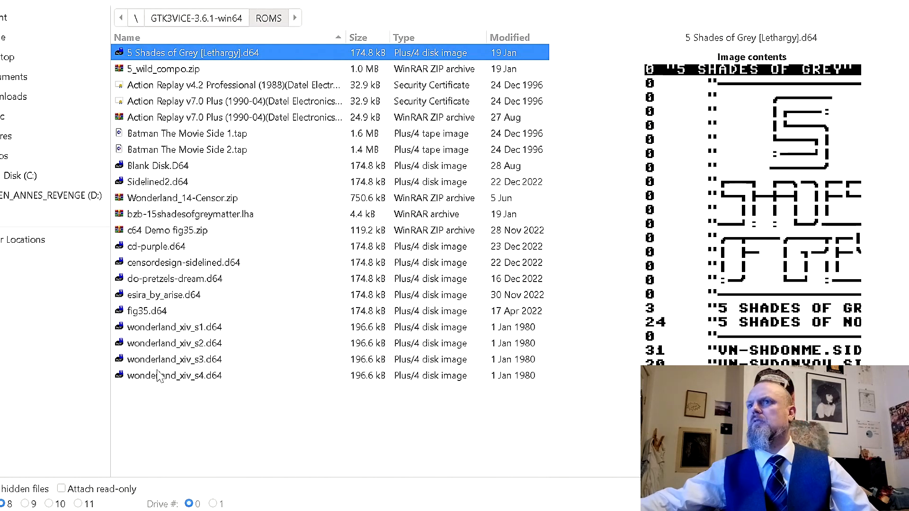
{"action": "mouse_move", "coordinate": [134, 52]}
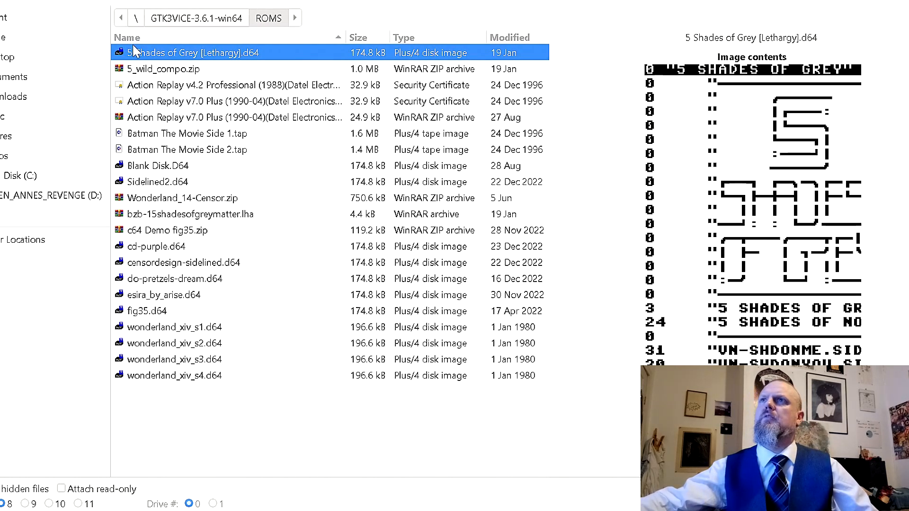
{"action": "left_click", "coordinate": [155, 166]}
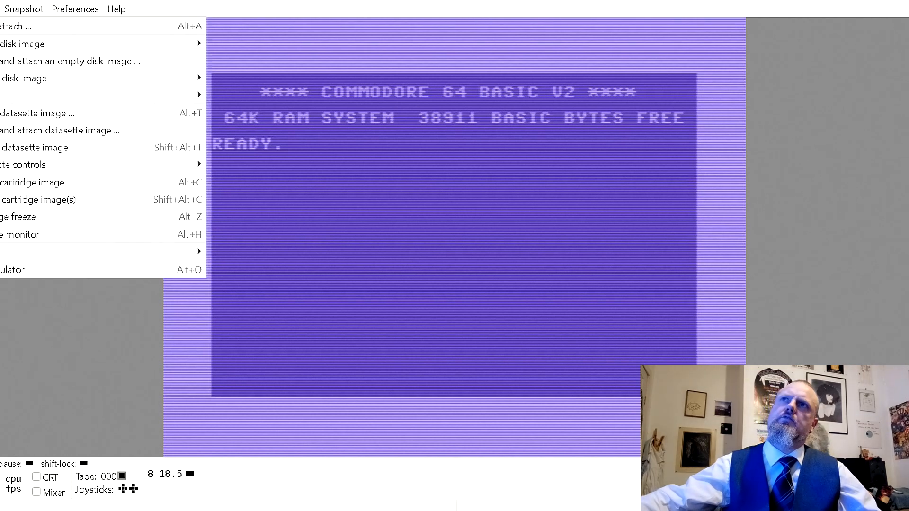
{"action": "mouse_move", "coordinate": [119, 183]}
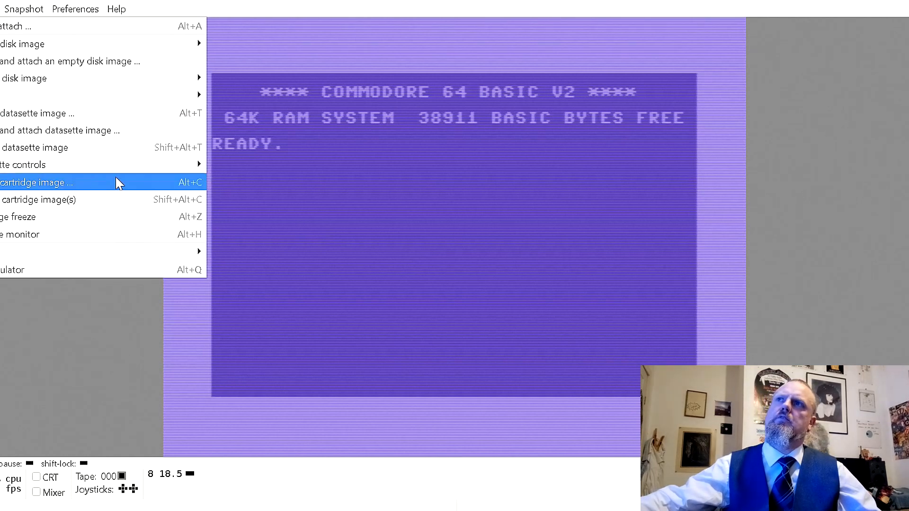
{"action": "mouse_move", "coordinate": [95, 217]}
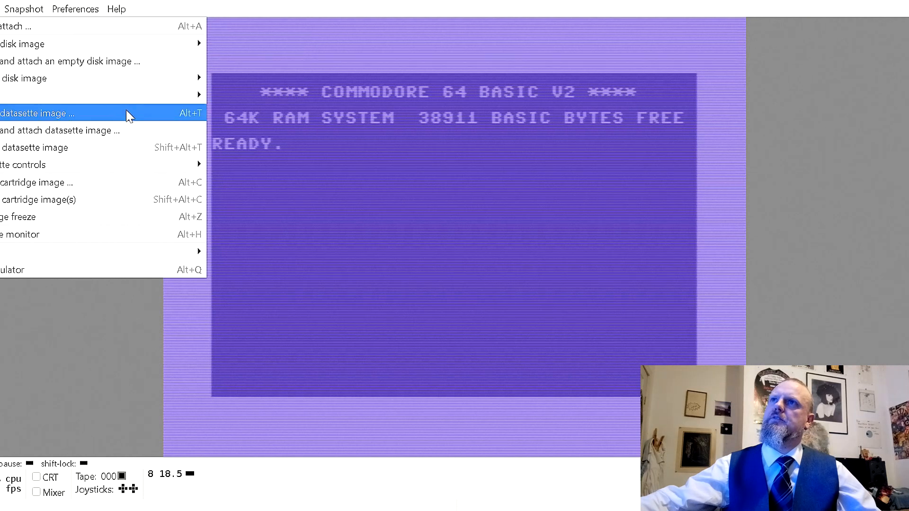
Browse to C:\GTK3VICE-3.6.1-win64\ROMS in the datasette image attach dialog
{"action": "left_click", "coordinate": [58, 113]}
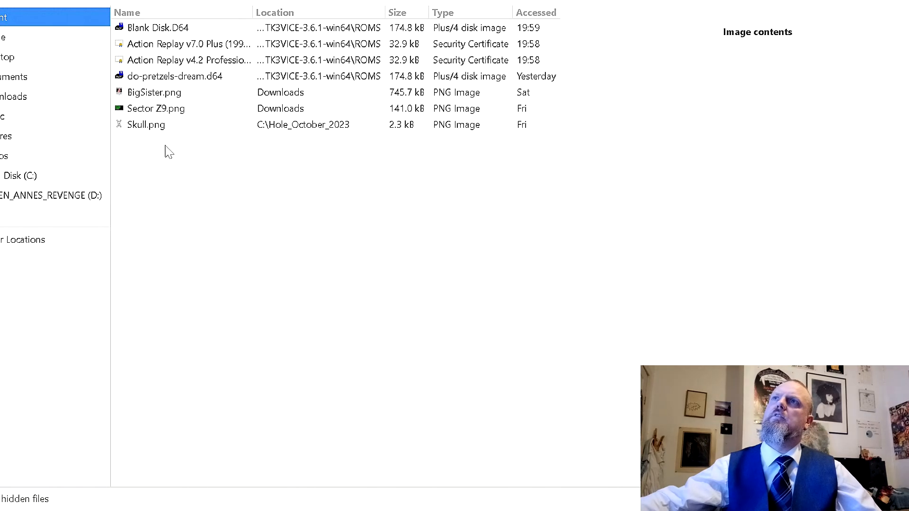
{"action": "mouse_move", "coordinate": [6, 53]}
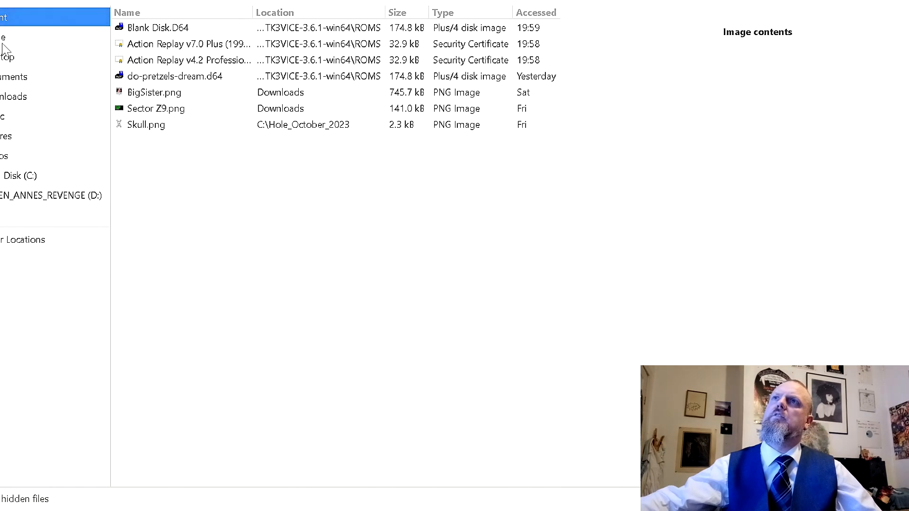
{"action": "left_click", "coordinate": [19, 176]}
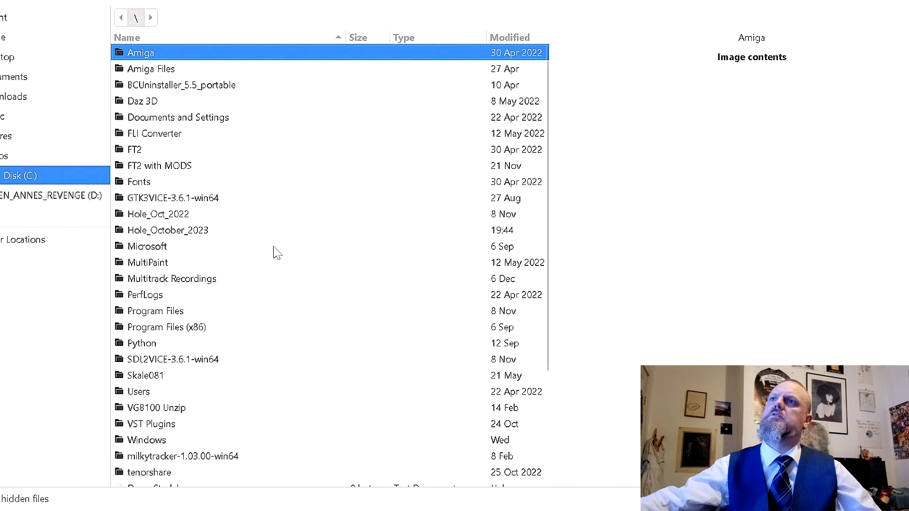
{"action": "double_click", "coordinate": [171, 197]}
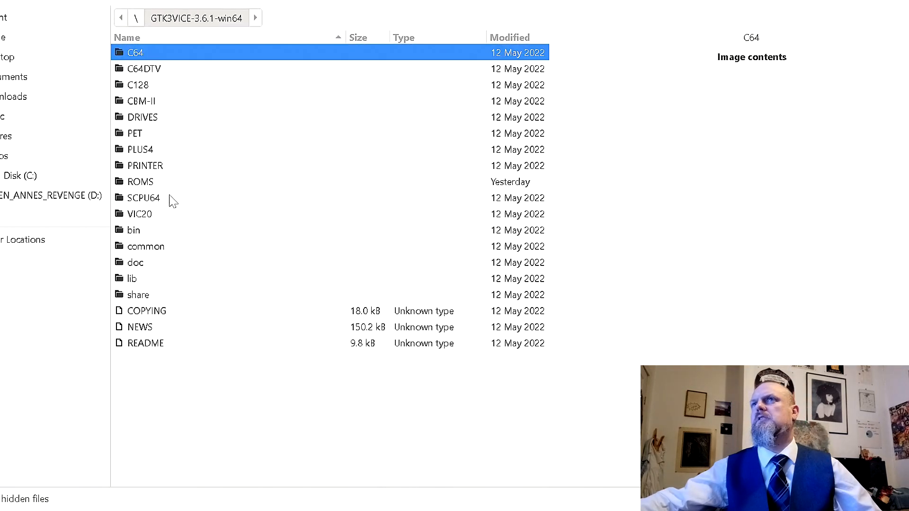
{"action": "mouse_move", "coordinate": [147, 216]}
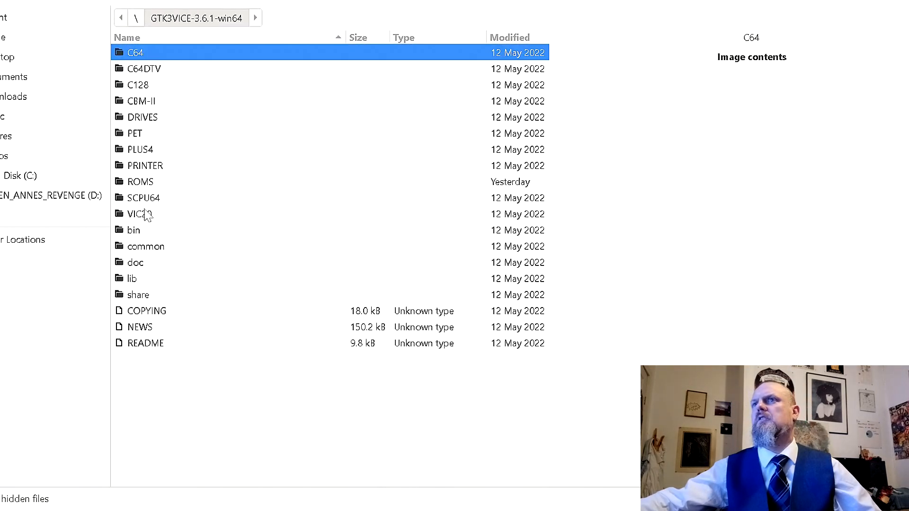
{"action": "double_click", "coordinate": [139, 181]}
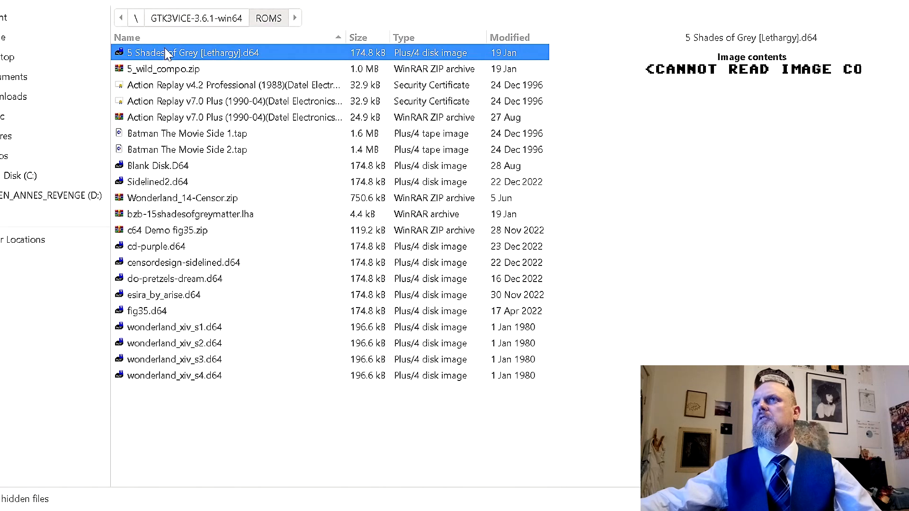
{"action": "mouse_move", "coordinate": [206, 137]}
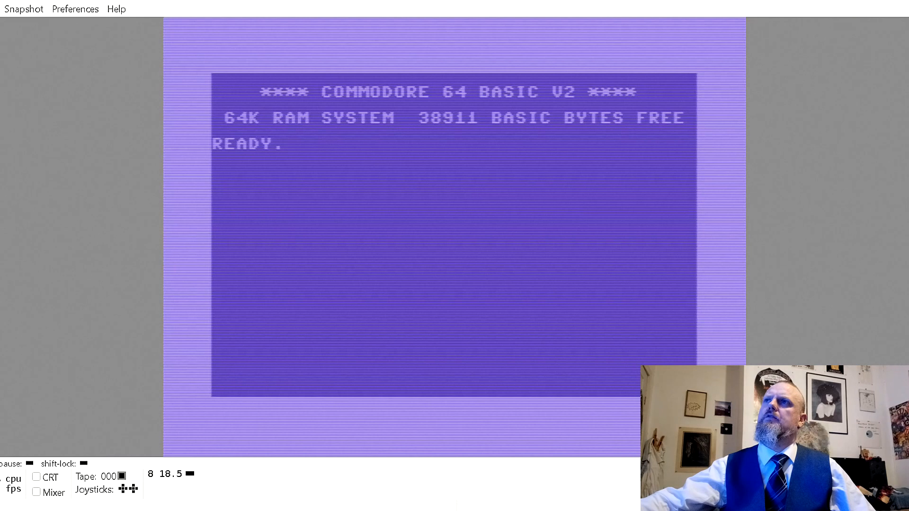
Enter LOAD at the BASIC prompt so the C64 asks to press play on tape
{"action": "type", "text": "LOAD"}
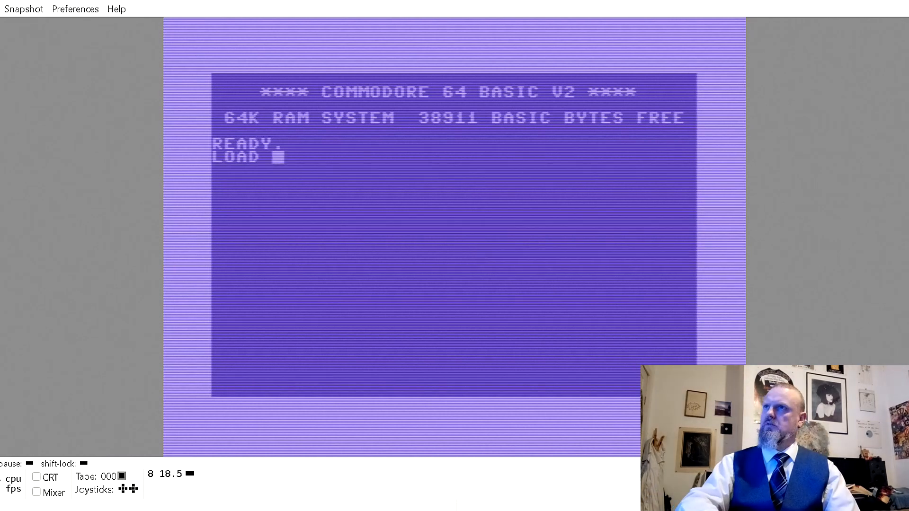
{"action": "key", "text": "Return"}
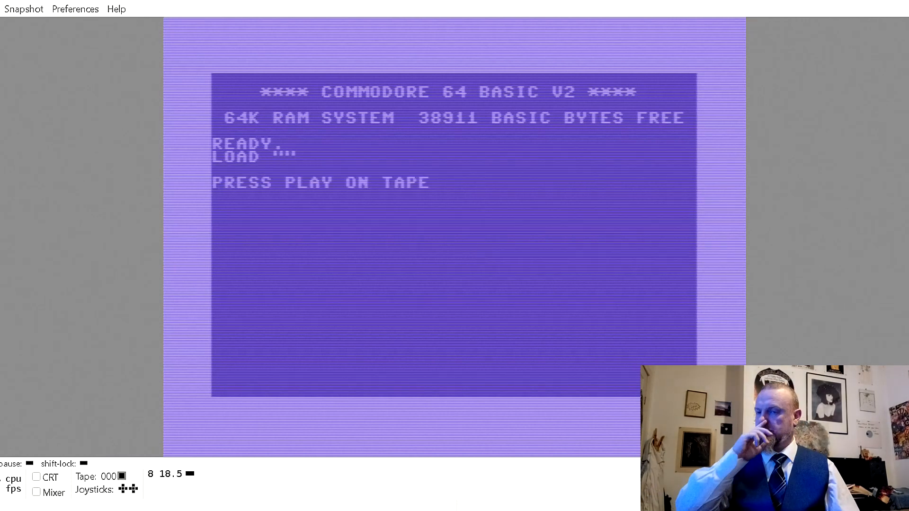
{"action": "mouse_move", "coordinate": [144, 497]}
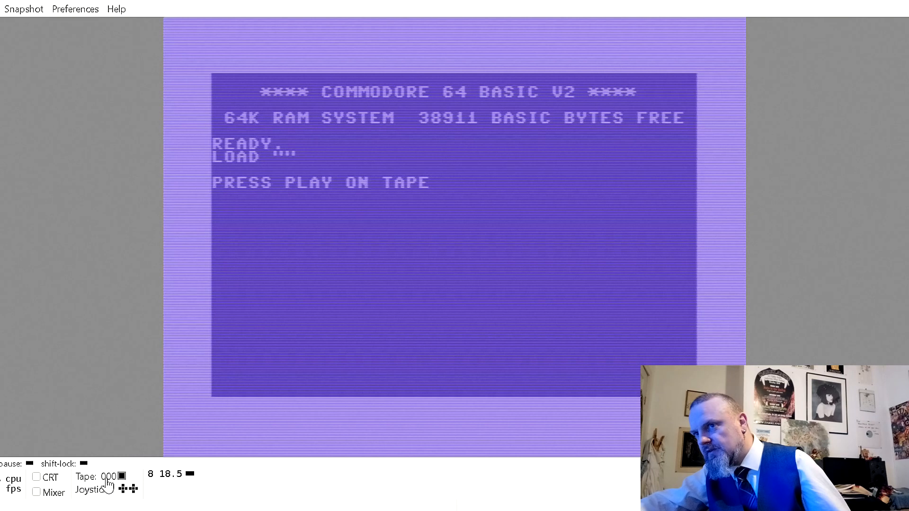
Start the datasette playing from the status bar tape controls
{"action": "left_click", "coordinate": [110, 477]}
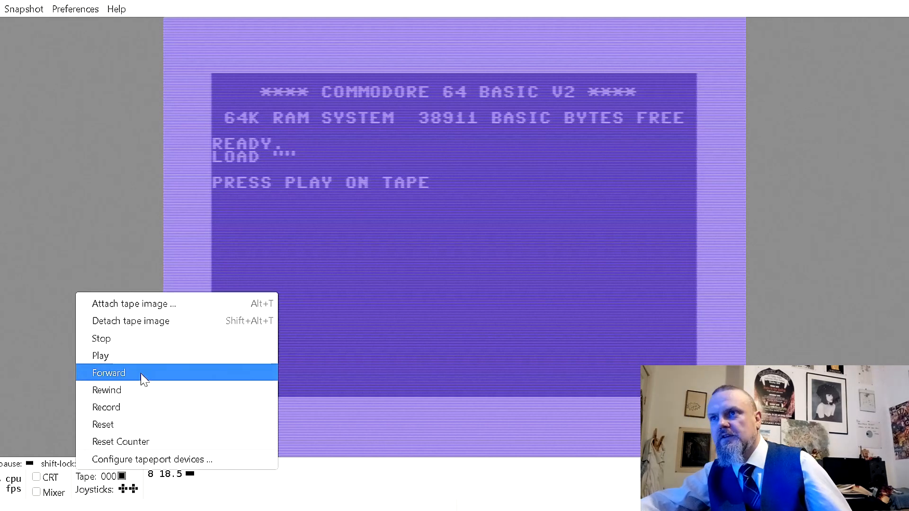
{"action": "left_click", "coordinate": [108, 372]}
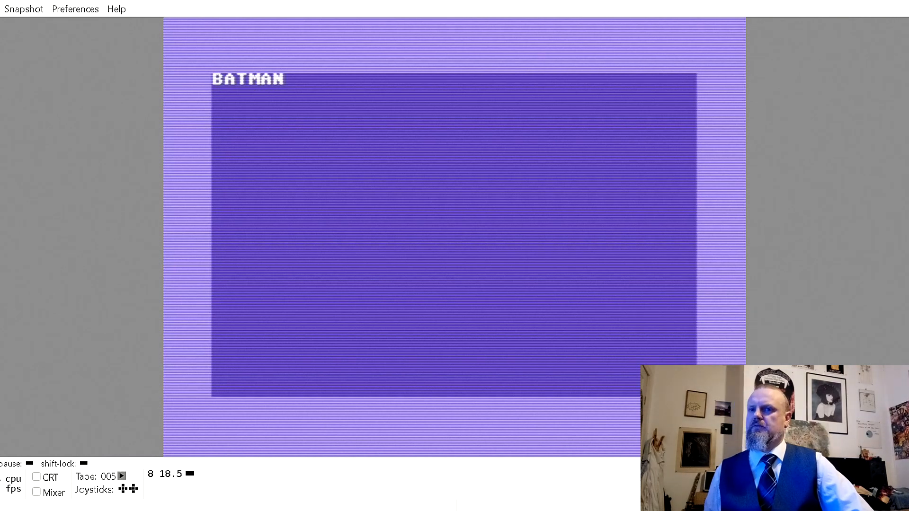
Click the tape status area while Batman The Movie keeps loading from tape
{"action": "left_click", "coordinate": [121, 476]}
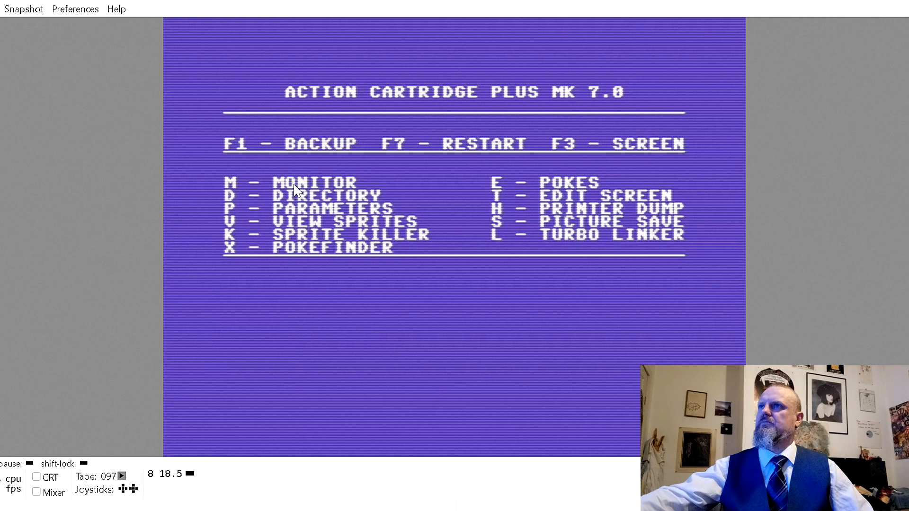
{"action": "mouse_move", "coordinate": [374, 201]}
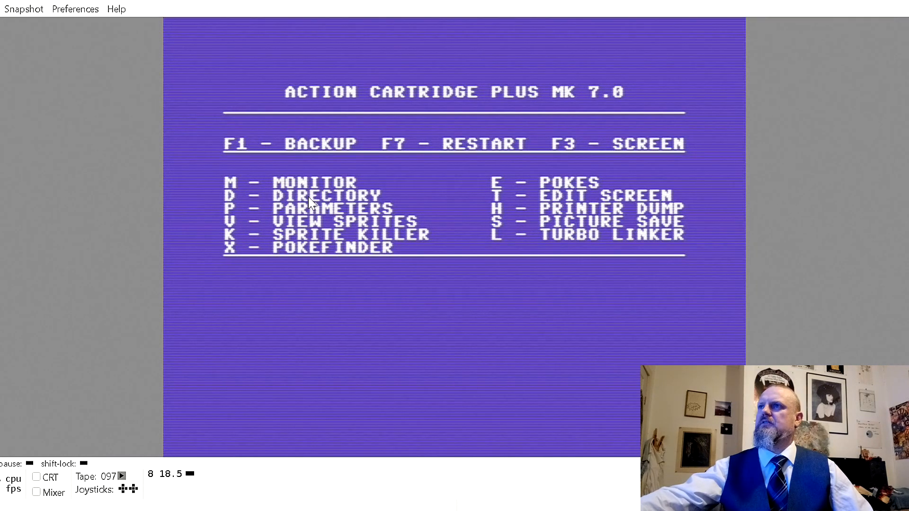
{"action": "mouse_move", "coordinate": [348, 203]}
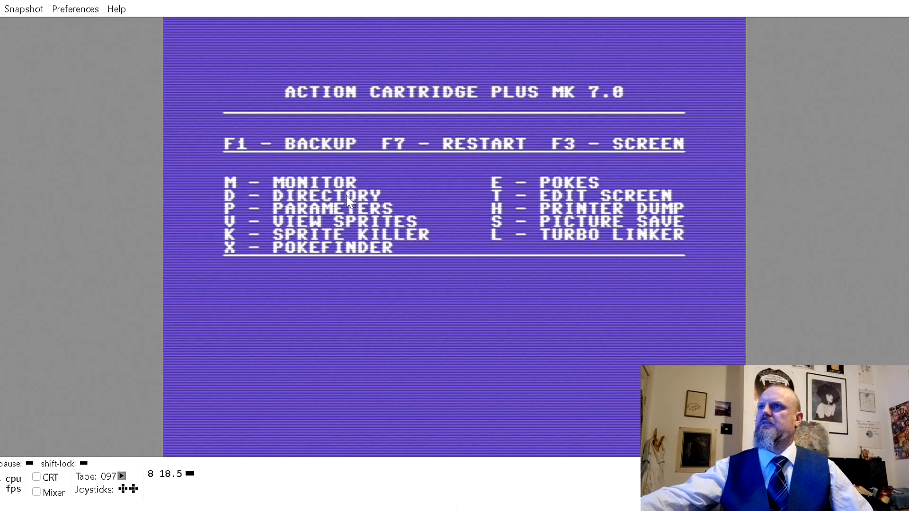
{"action": "mouse_move", "coordinate": [398, 228]}
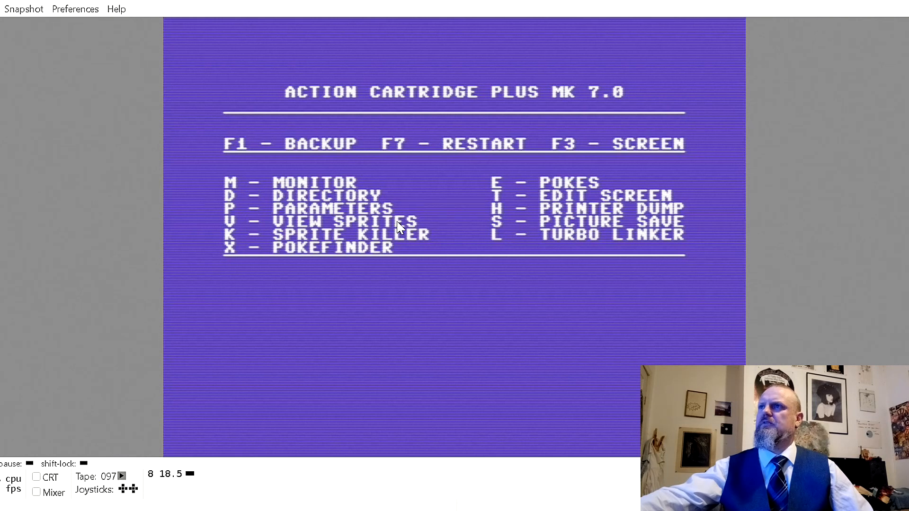
{"action": "mouse_move", "coordinate": [290, 260]}
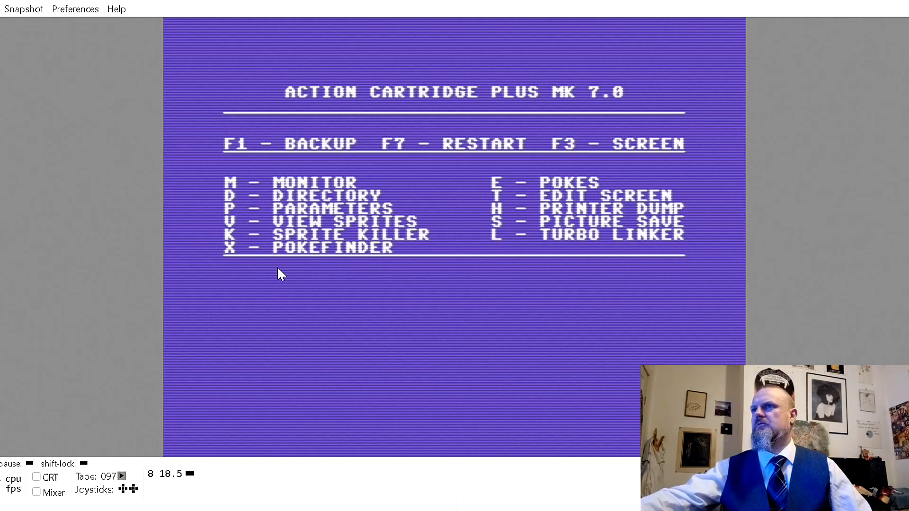
{"action": "mouse_move", "coordinate": [706, 176]}
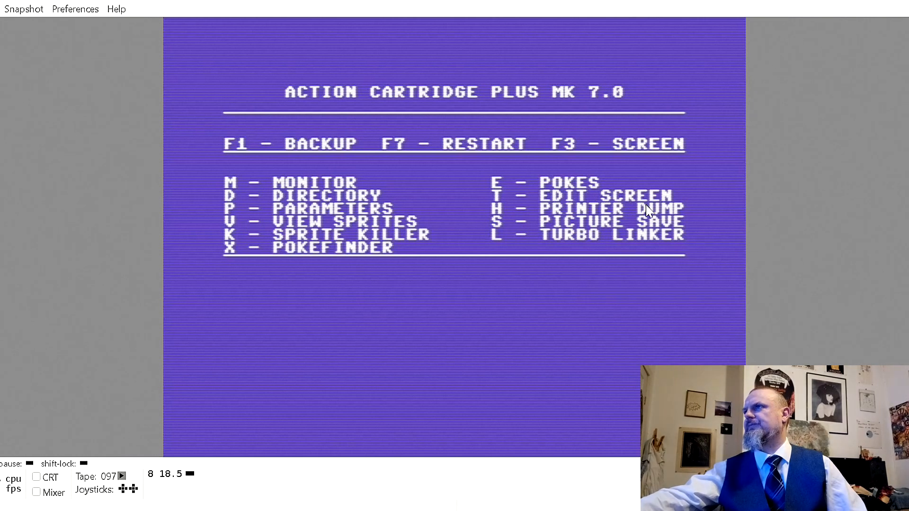
{"action": "mouse_move", "coordinate": [585, 230]}
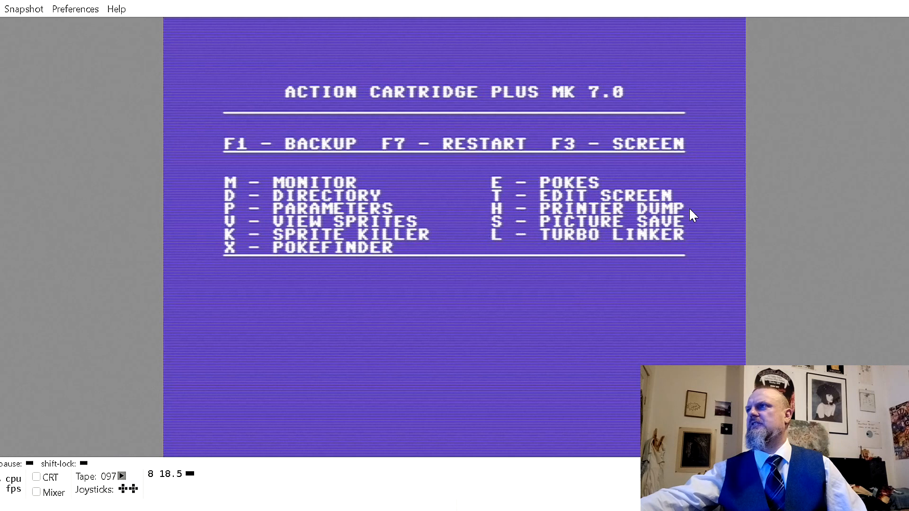
{"action": "mouse_move", "coordinate": [713, 250]}
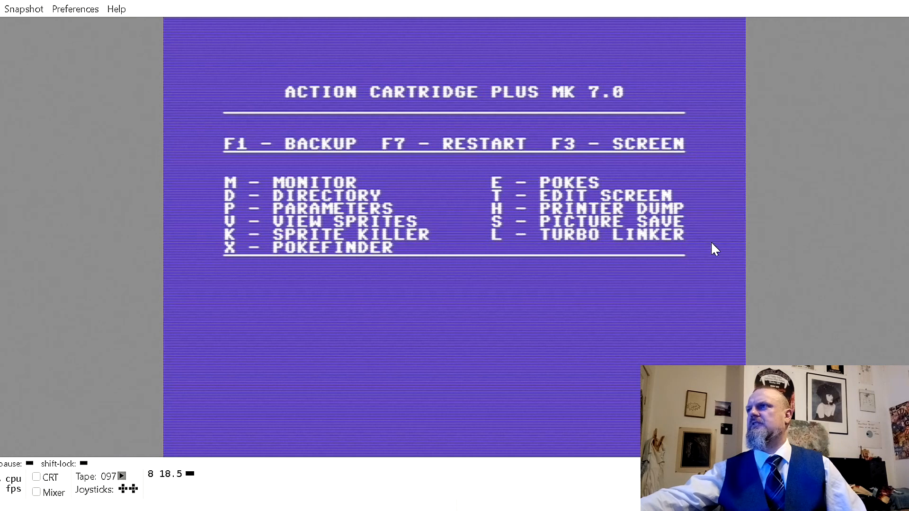
{"action": "mouse_move", "coordinate": [415, 255]}
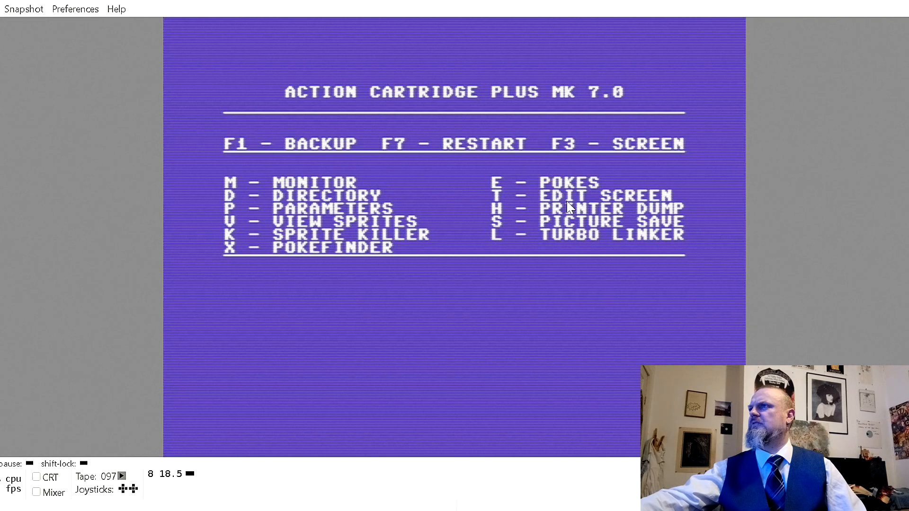
{"action": "mouse_move", "coordinate": [679, 237]}
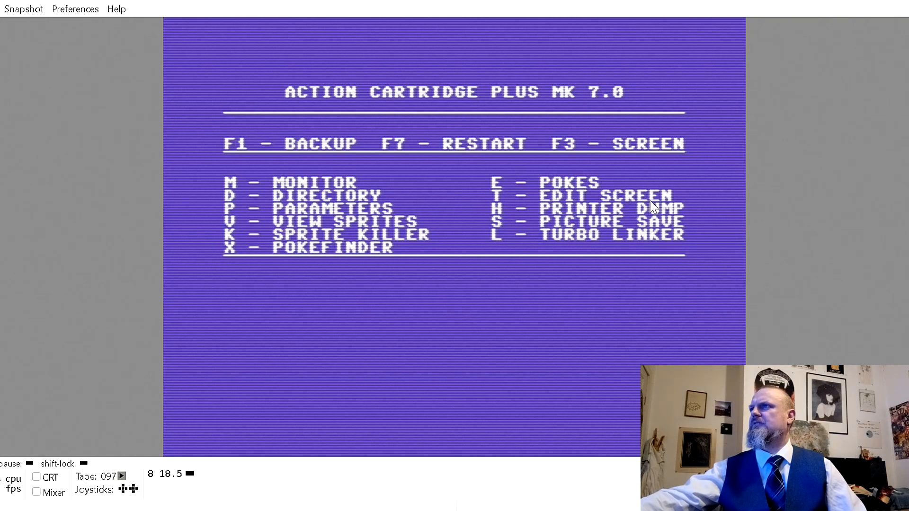
{"action": "mouse_move", "coordinate": [568, 236]}
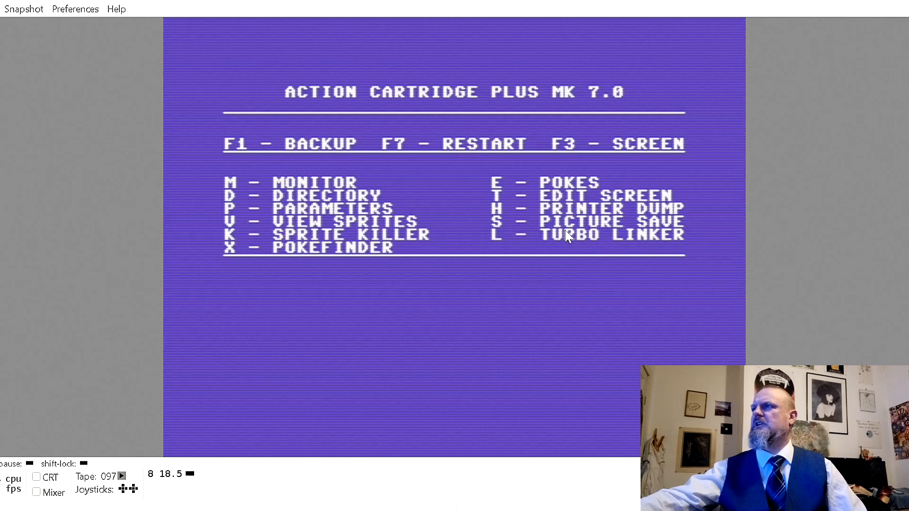
{"action": "mouse_move", "coordinate": [635, 204]}
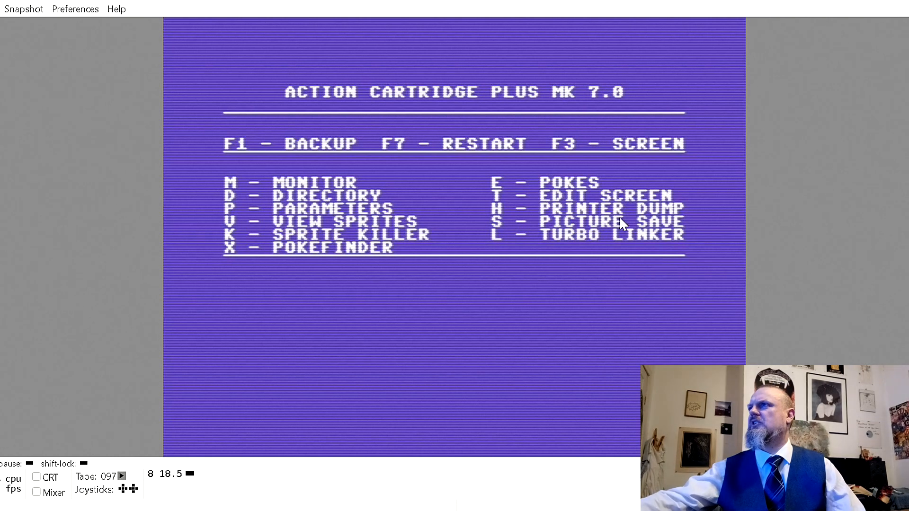
{"action": "mouse_move", "coordinate": [586, 188]}
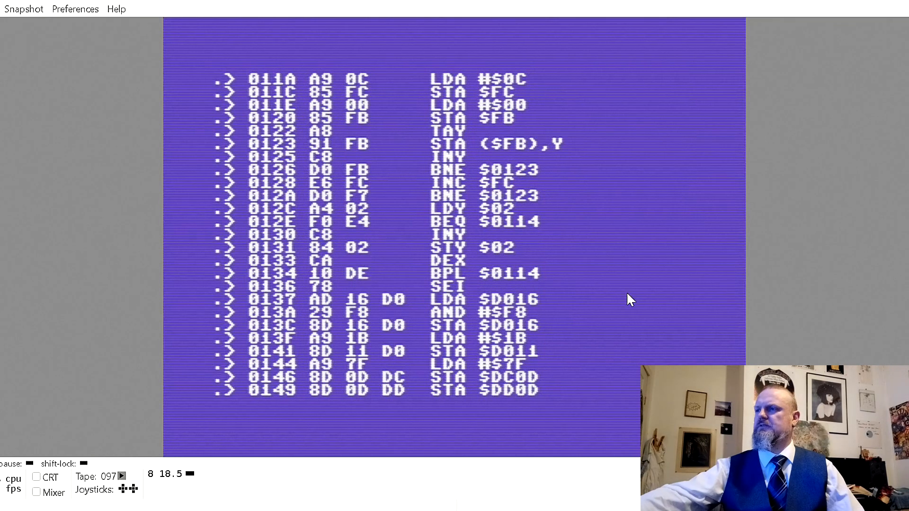
{"action": "mouse_move", "coordinate": [471, 349]}
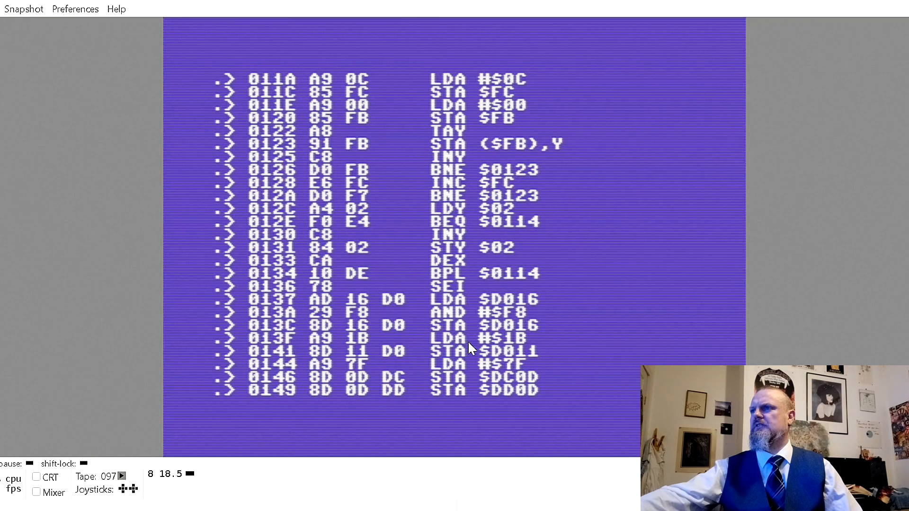
{"action": "mouse_move", "coordinate": [469, 330]}
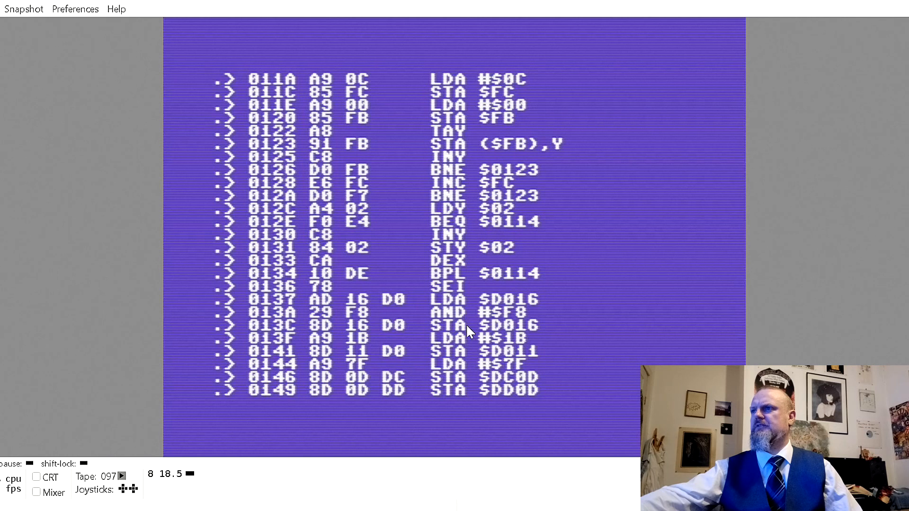
{"action": "mouse_move", "coordinate": [617, 289]}
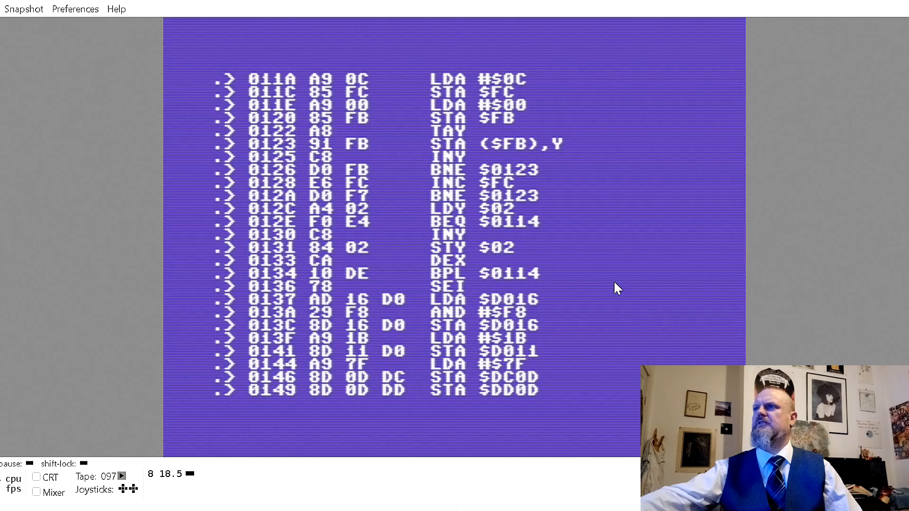
{"action": "mouse_move", "coordinate": [363, 148]}
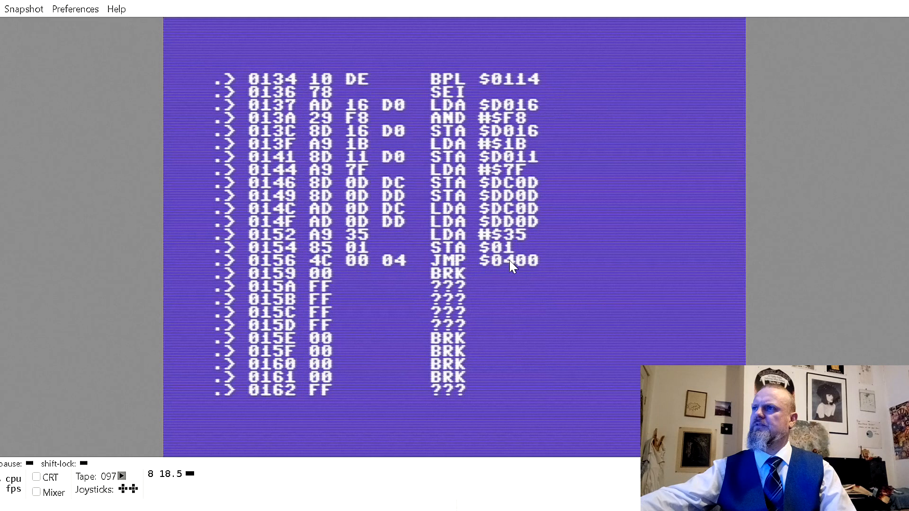
{"action": "mouse_move", "coordinate": [524, 274]}
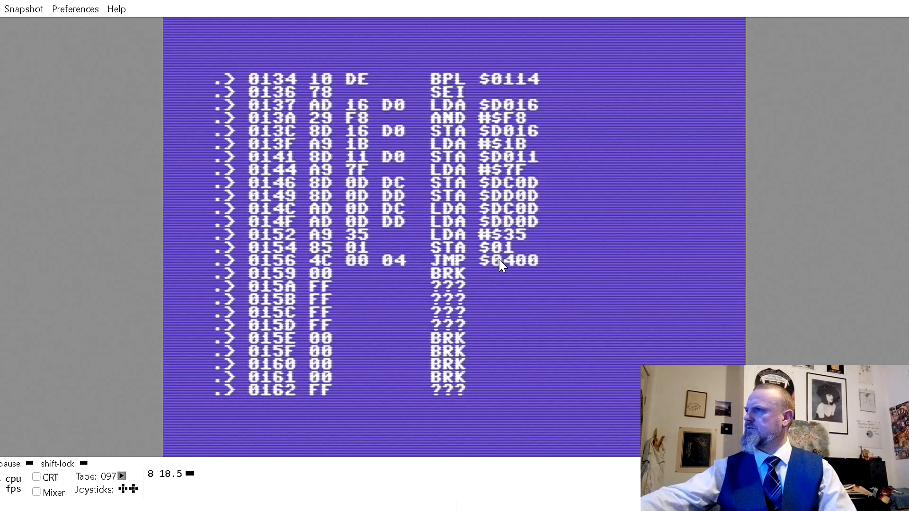
{"action": "mouse_move", "coordinate": [442, 276]}
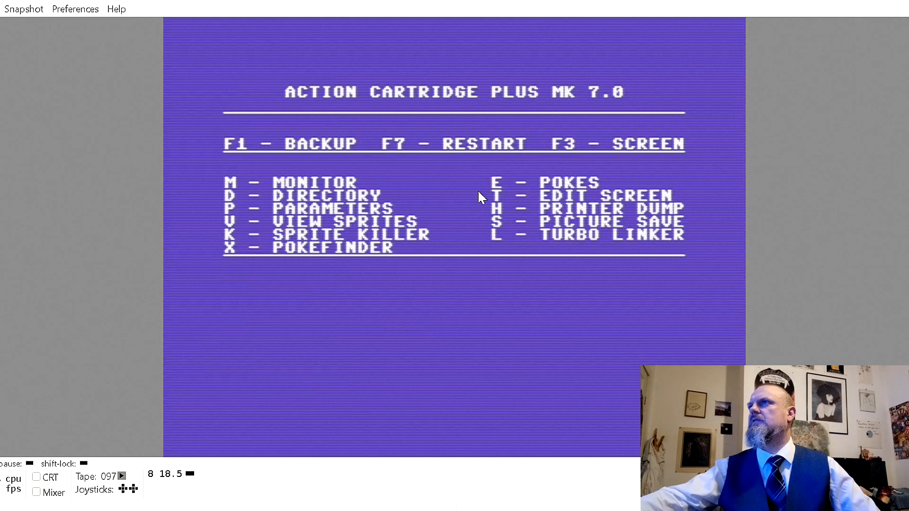
{"action": "mouse_move", "coordinate": [319, 154]}
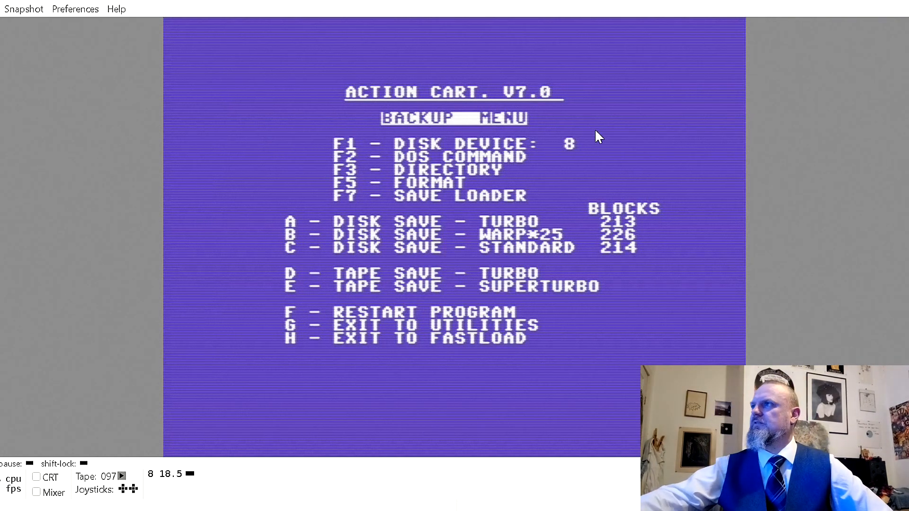
{"action": "mouse_move", "coordinate": [454, 199]}
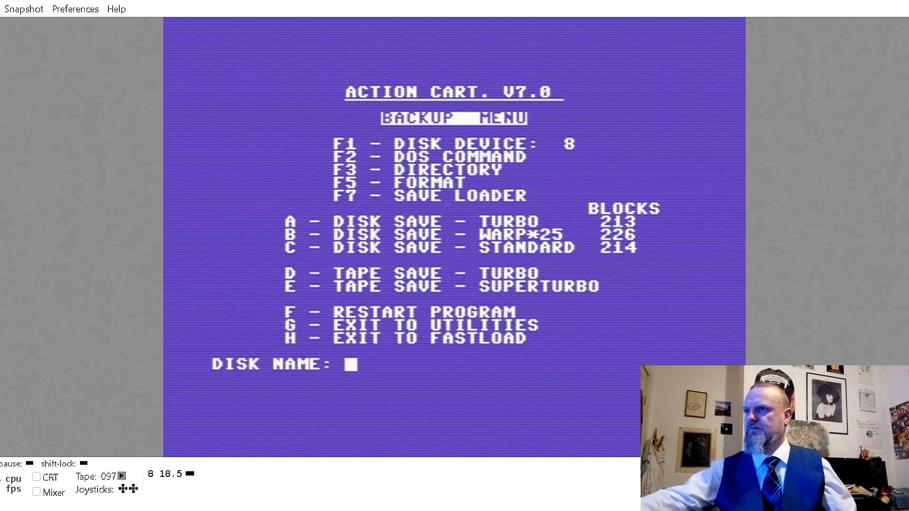
Enter disk name BATMAN SINGLE and disk ID 1 in the backup menu
{"action": "type", "text": "BAT"}
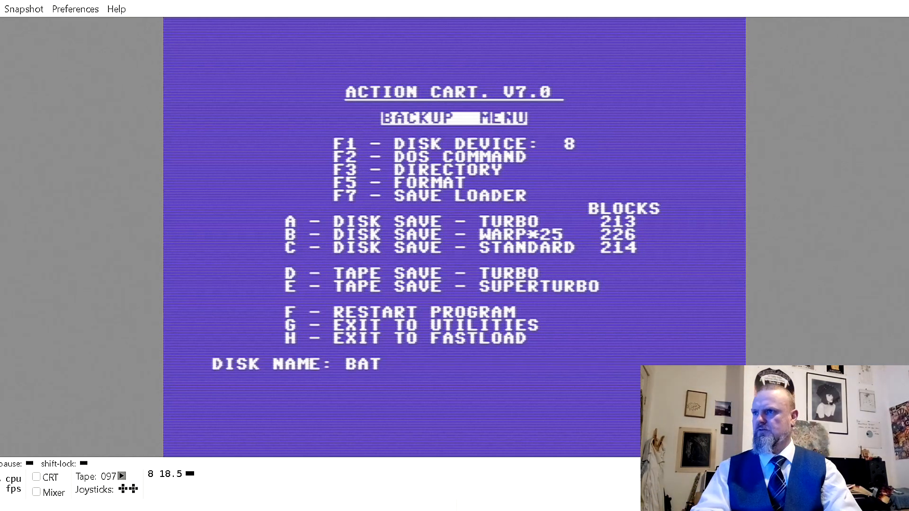
{"action": "type", "text": "MAN S"}
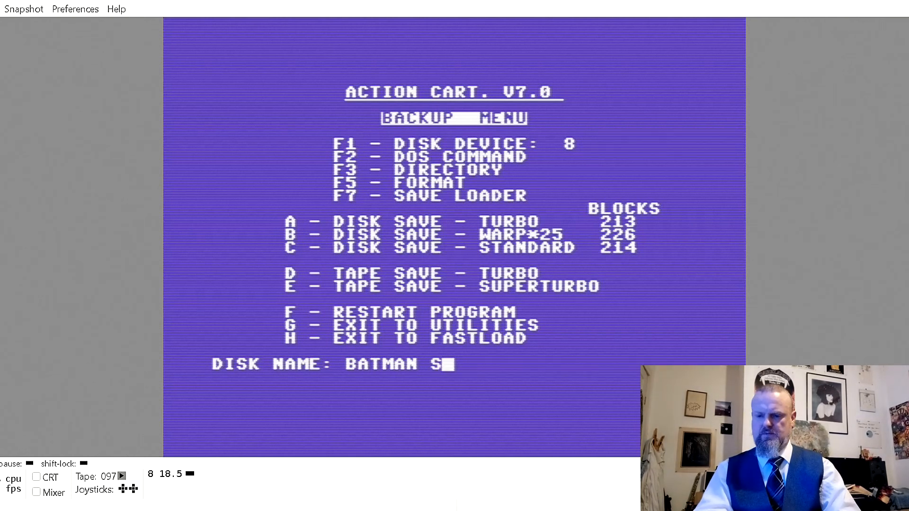
{"action": "type", "text": "INGLE"}
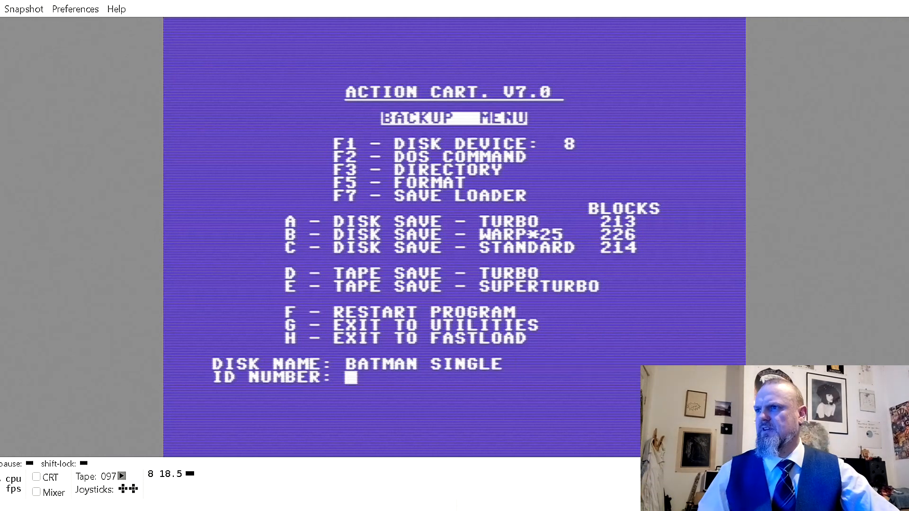
{"action": "type", "text": "1"}
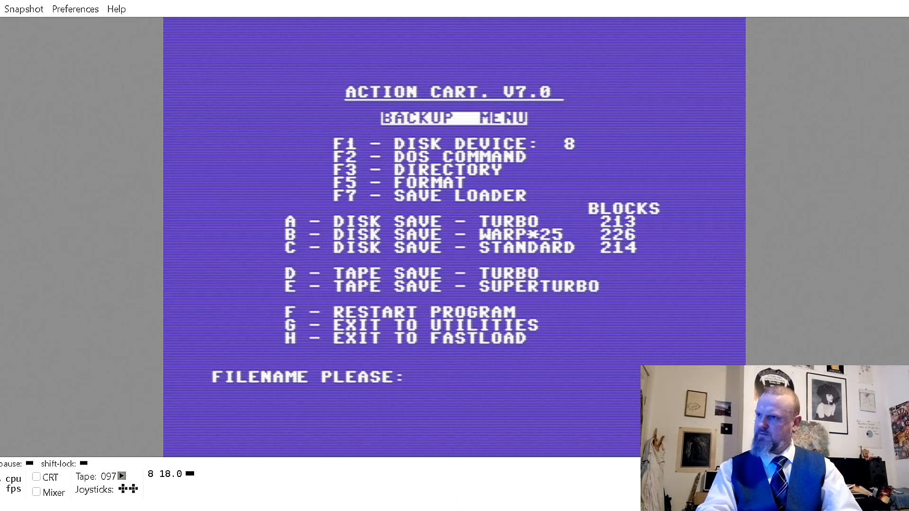
Enter the filename BATMANTHEMOVI and confirm it to start the disk save
{"action": "type", "text": "BAT"}
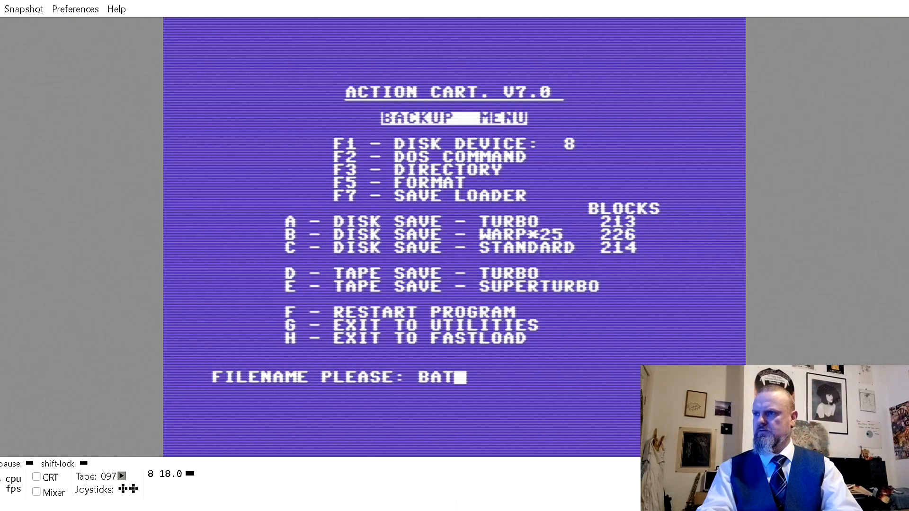
{"action": "type", "text": "MAN"}
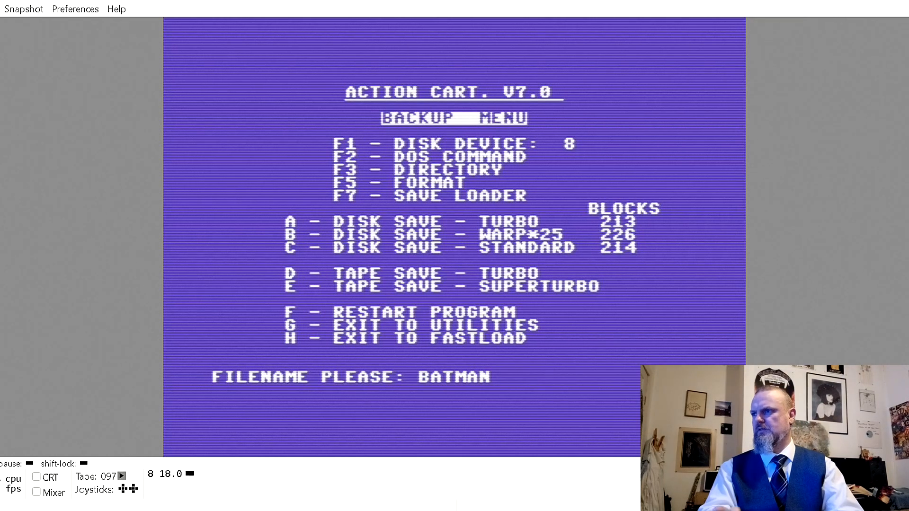
{"action": "type", "text": "THE"}
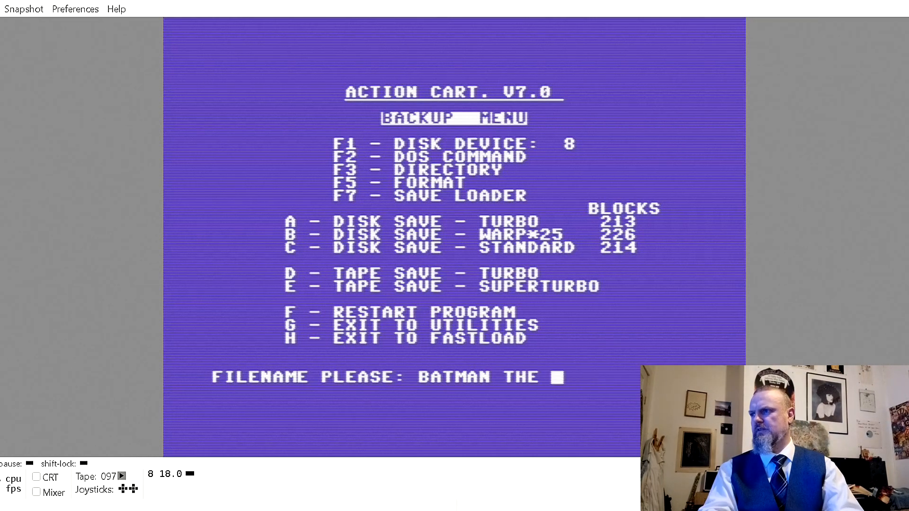
{"action": "type", "text": "M"}
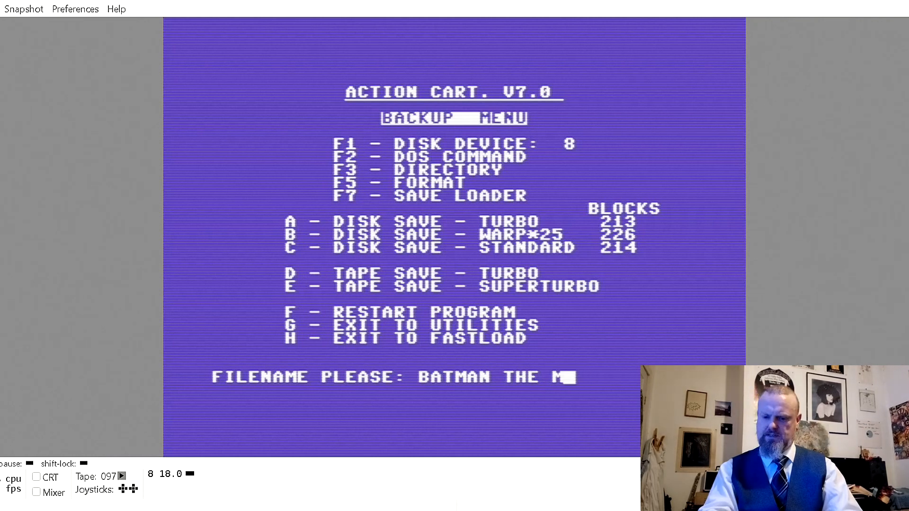
{"action": "type", "text": "OVI"}
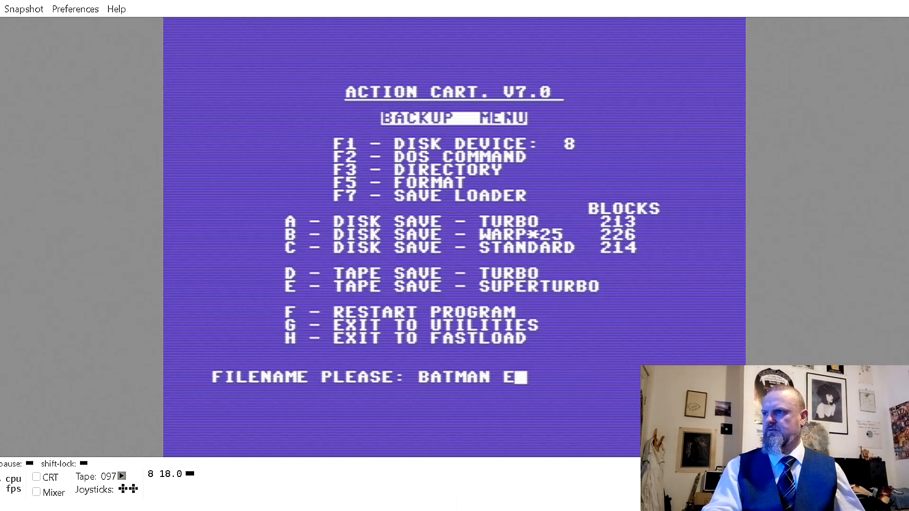
{"action": "key", "text": "Backspace"}
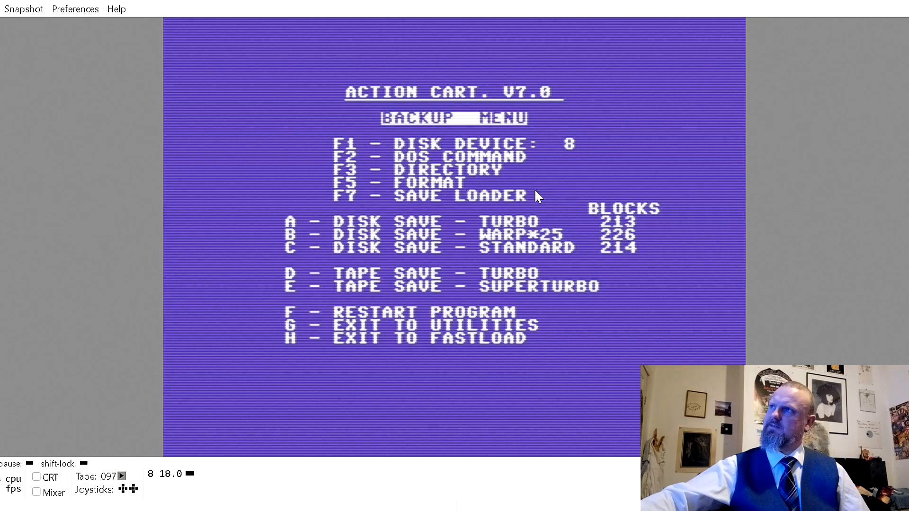
{"action": "mouse_move", "coordinate": [275, 207]}
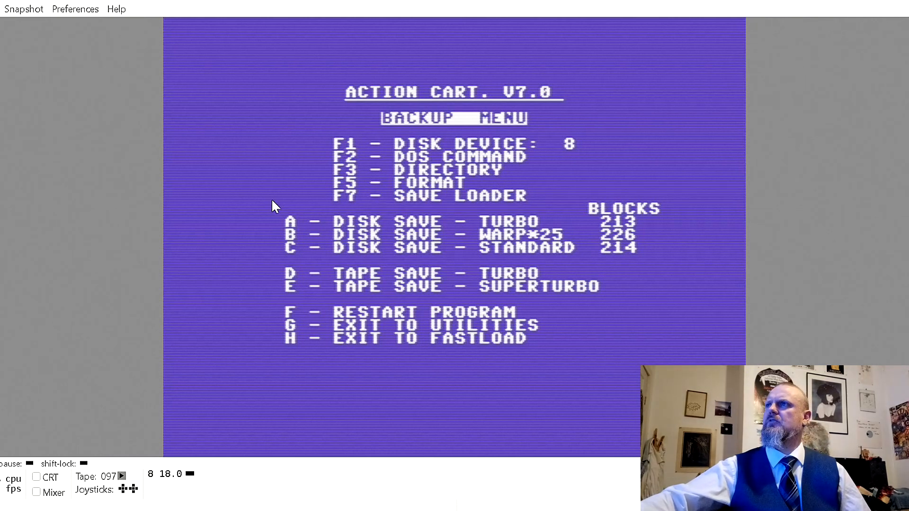
{"action": "mouse_move", "coordinate": [444, 484]}
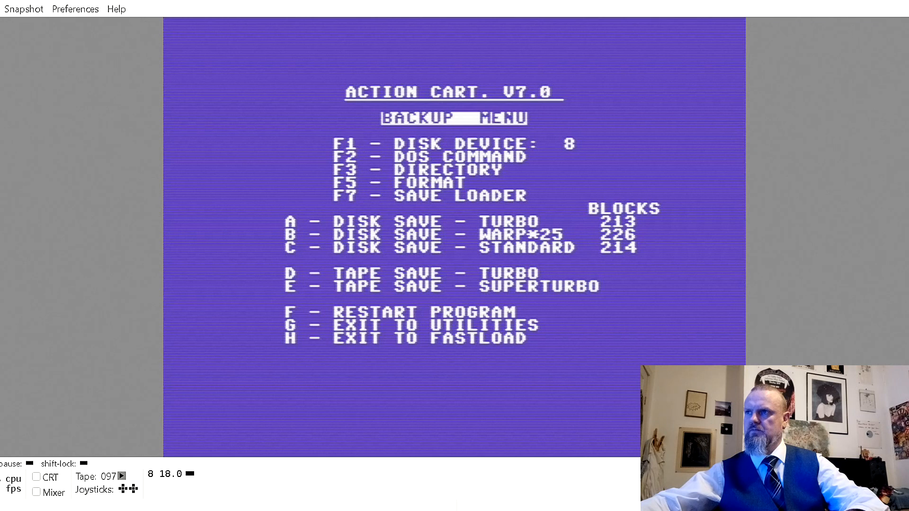
{"action": "mouse_move", "coordinate": [572, 413]}
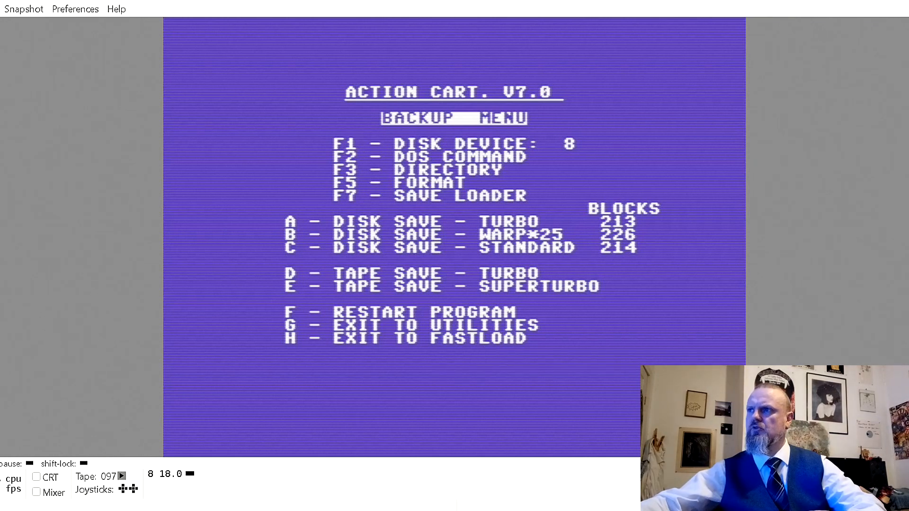
Leave the backup menu and freeze the C64 into the Action Cartridge Plus menu
{"action": "key", "text": "g"}
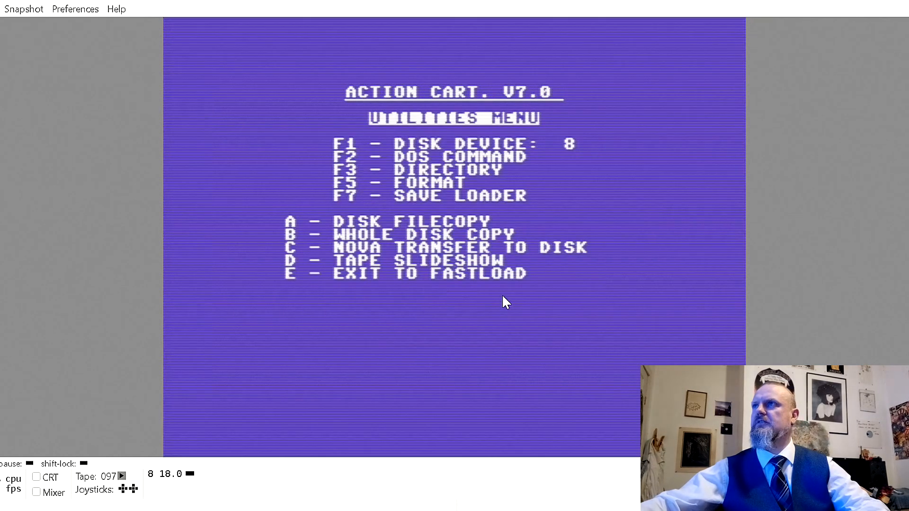
{"action": "mouse_move", "coordinate": [460, 282]}
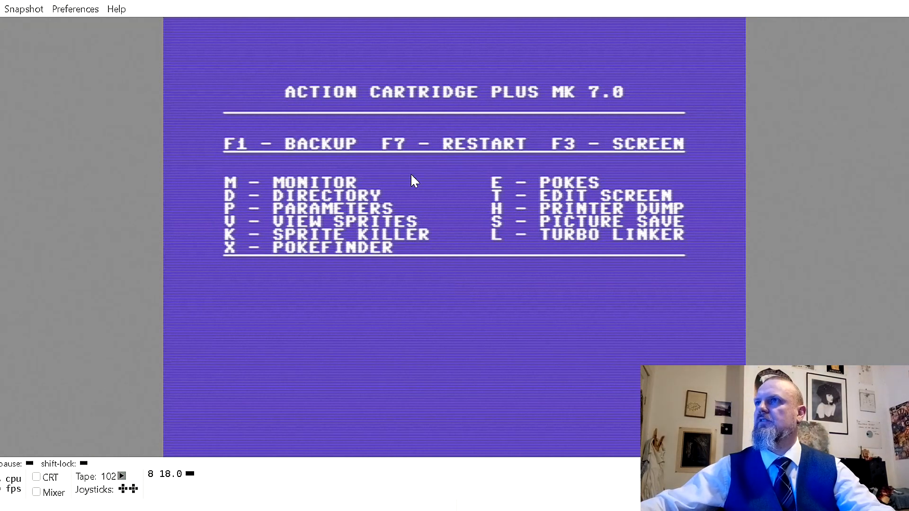
{"action": "mouse_move", "coordinate": [580, 186]}
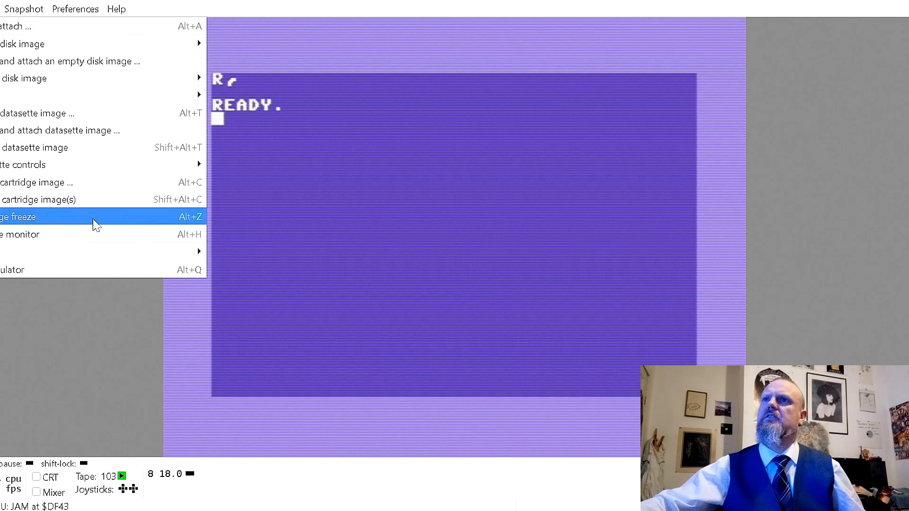
{"action": "mouse_move", "coordinate": [174, 251]}
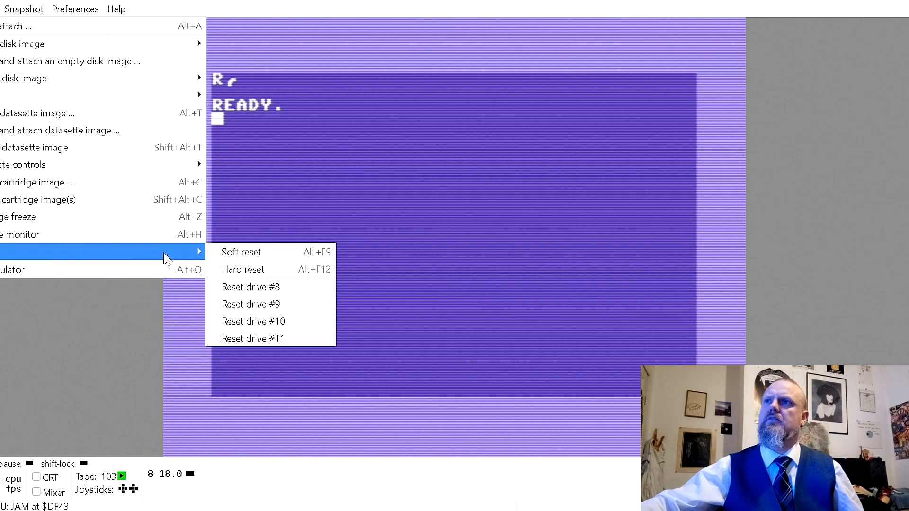
{"action": "mouse_move", "coordinate": [102, 217]}
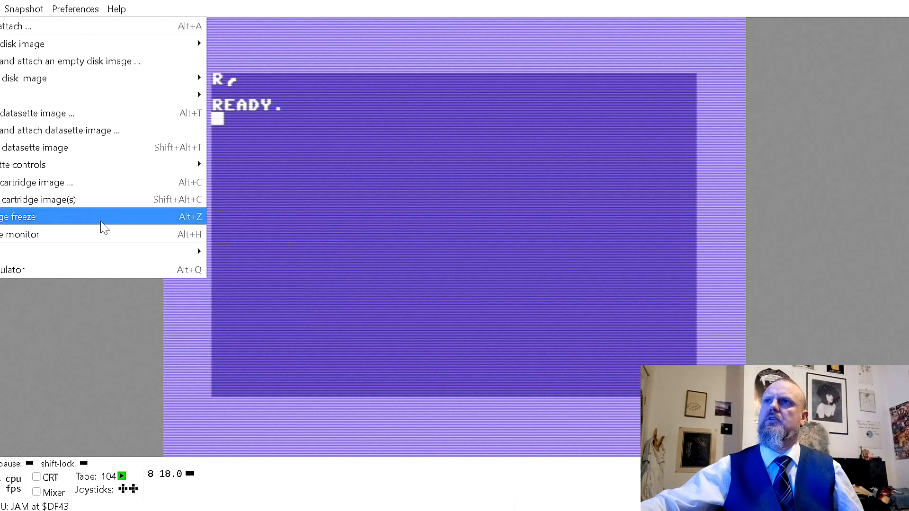
{"action": "mouse_move", "coordinate": [126, 219]}
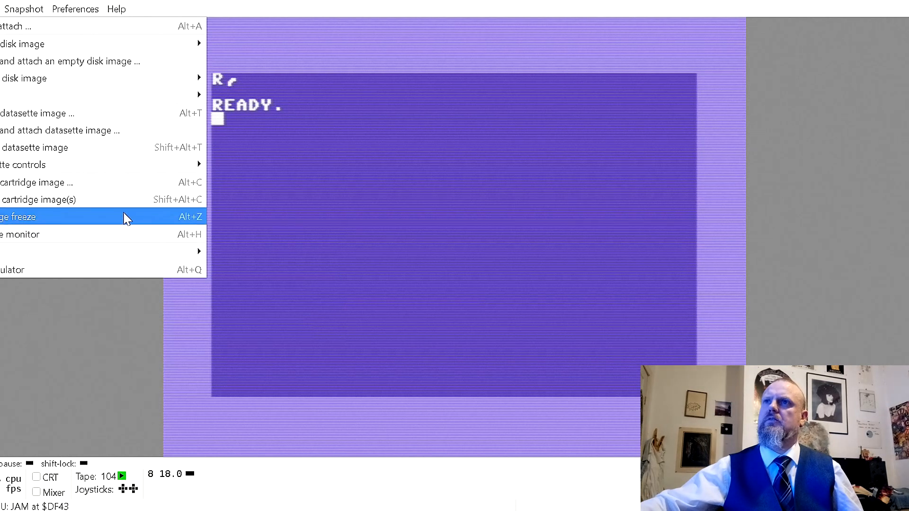
{"action": "left_click", "coordinate": [18, 216]}
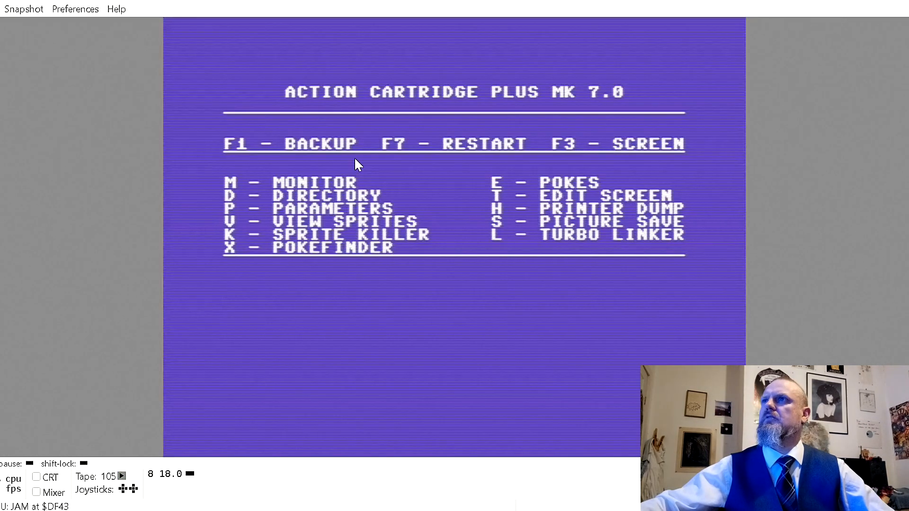
{"action": "mouse_move", "coordinate": [533, 191]}
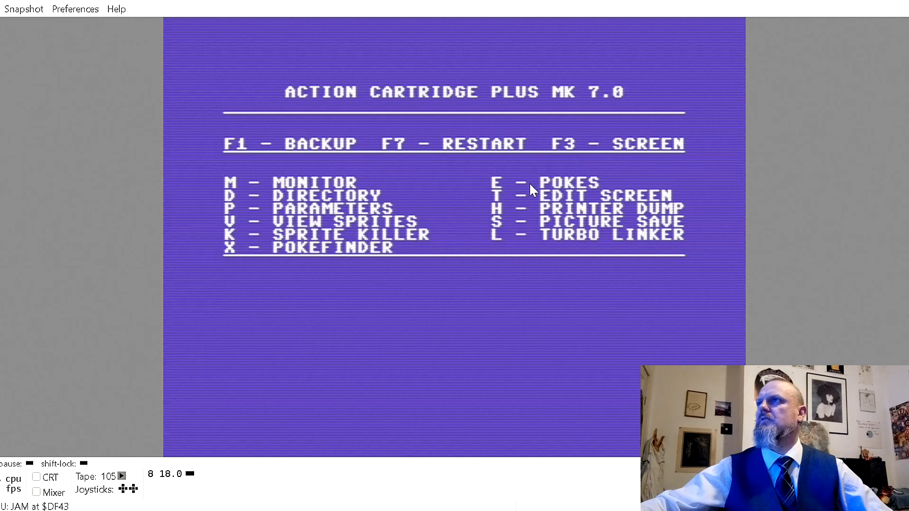
{"action": "mouse_move", "coordinate": [364, 200]}
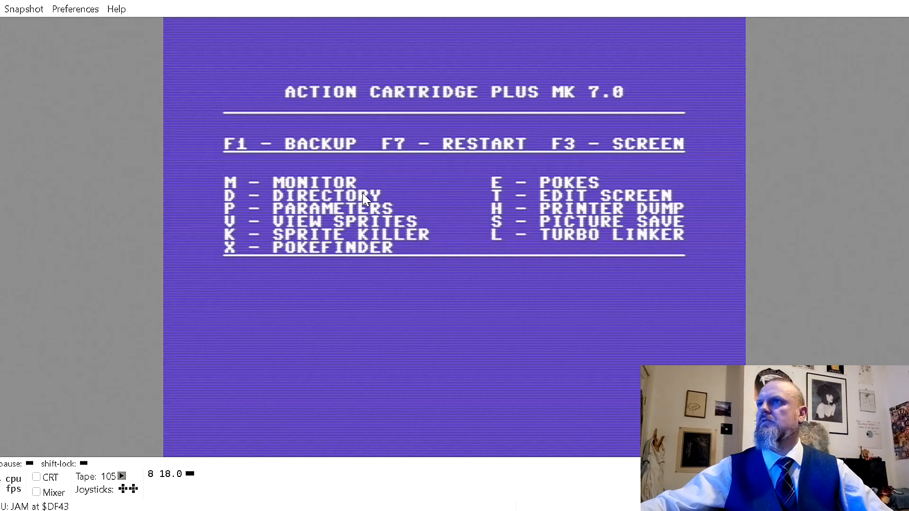
{"action": "mouse_move", "coordinate": [351, 240]}
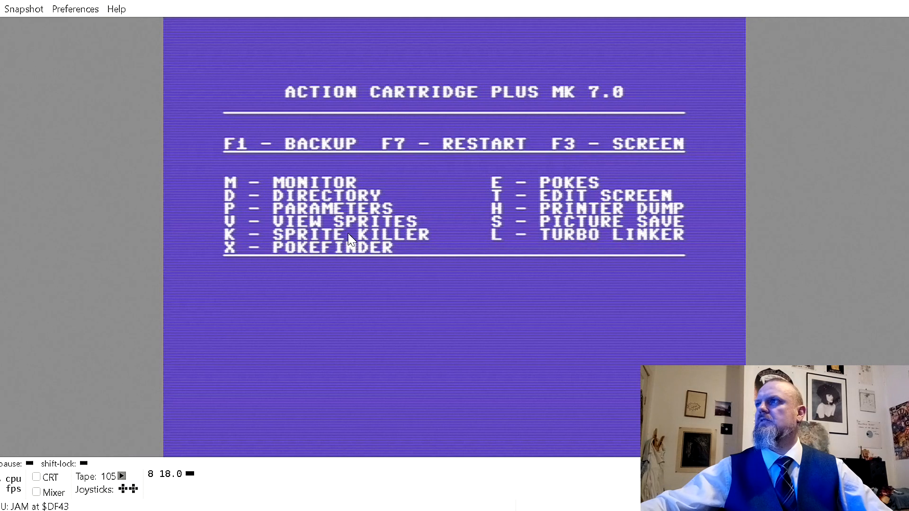
{"action": "mouse_move", "coordinate": [600, 227]}
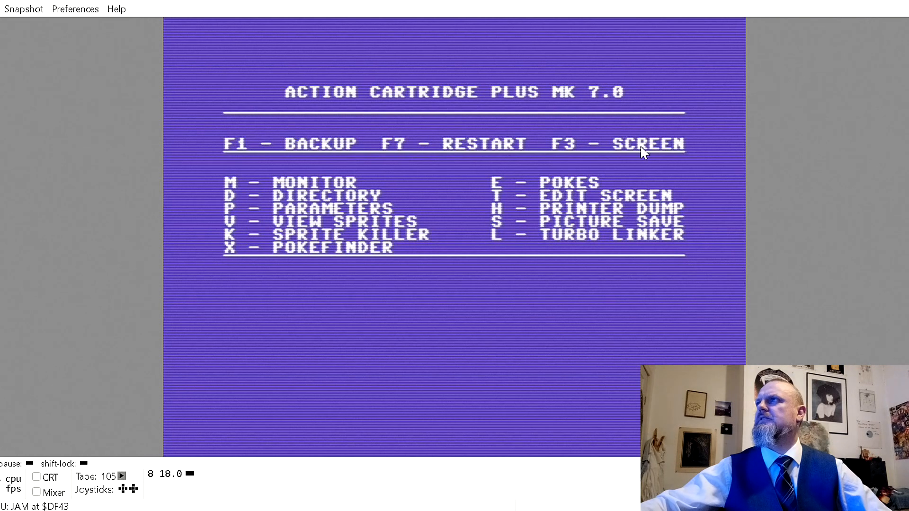
{"action": "mouse_move", "coordinate": [629, 120]}
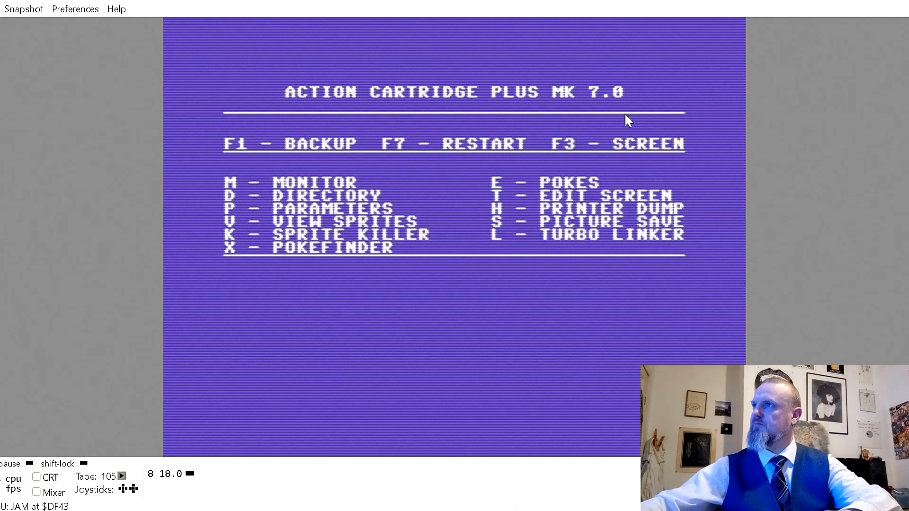
{"action": "mouse_move", "coordinate": [414, 298]}
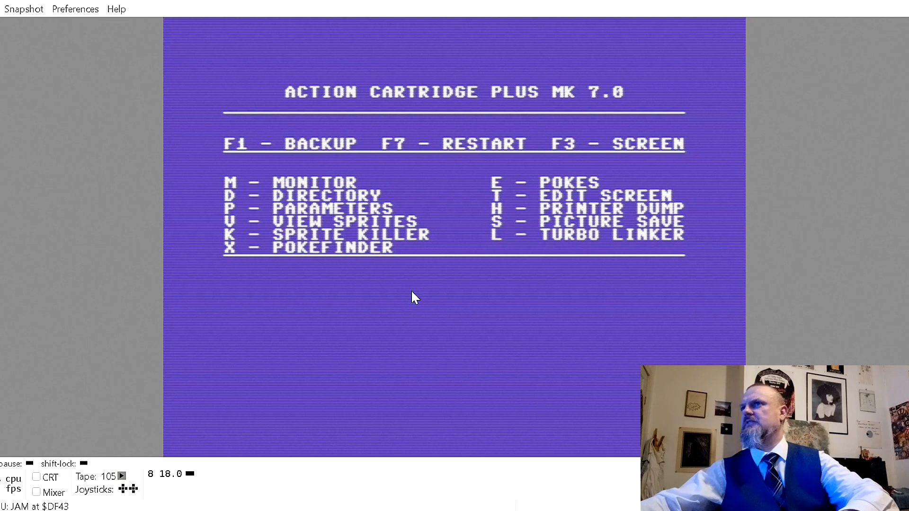
{"action": "mouse_move", "coordinate": [347, 219]}
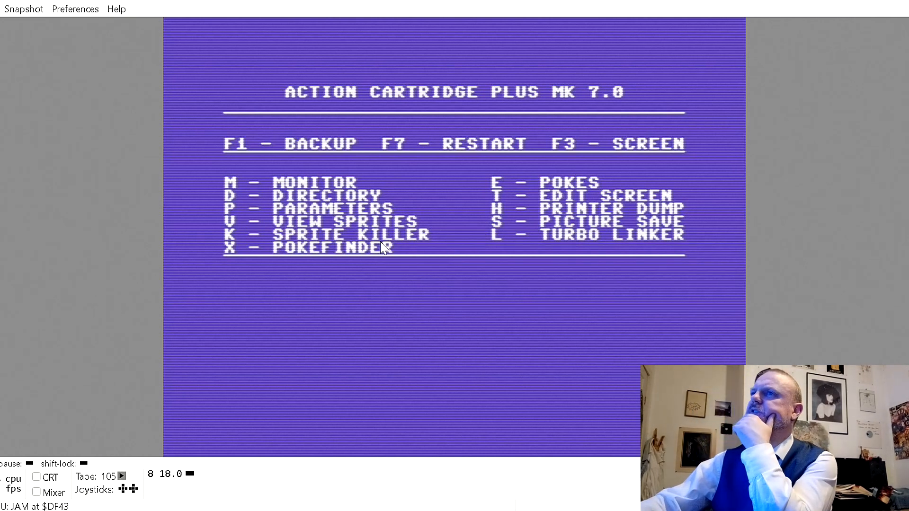
{"action": "mouse_move", "coordinate": [338, 256]}
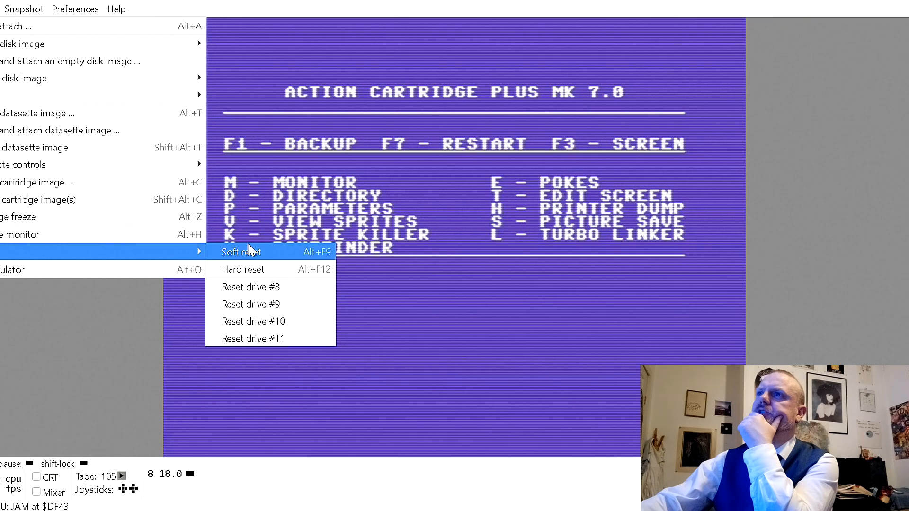
{"action": "mouse_move", "coordinate": [300, 265]}
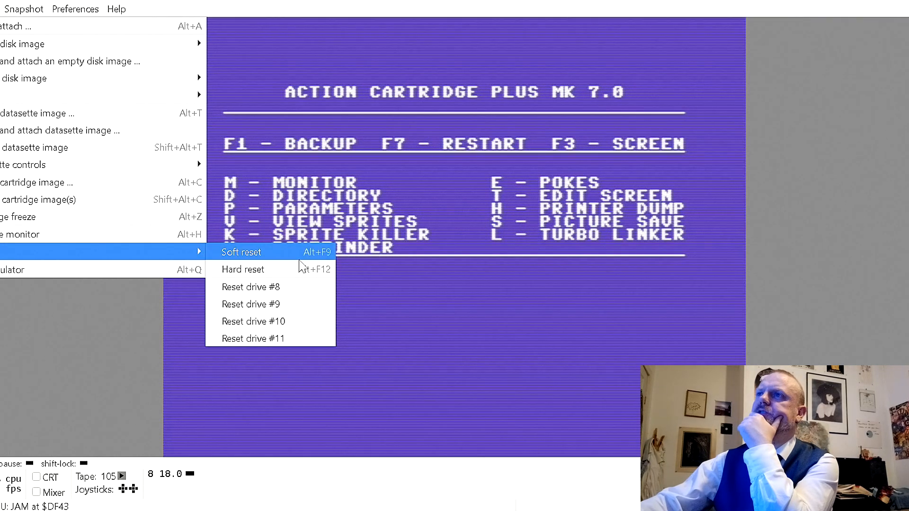
Soft-reset the C64 and choose Normal Reset (F3) to reach BASIC
{"action": "left_click", "coordinate": [240, 252]}
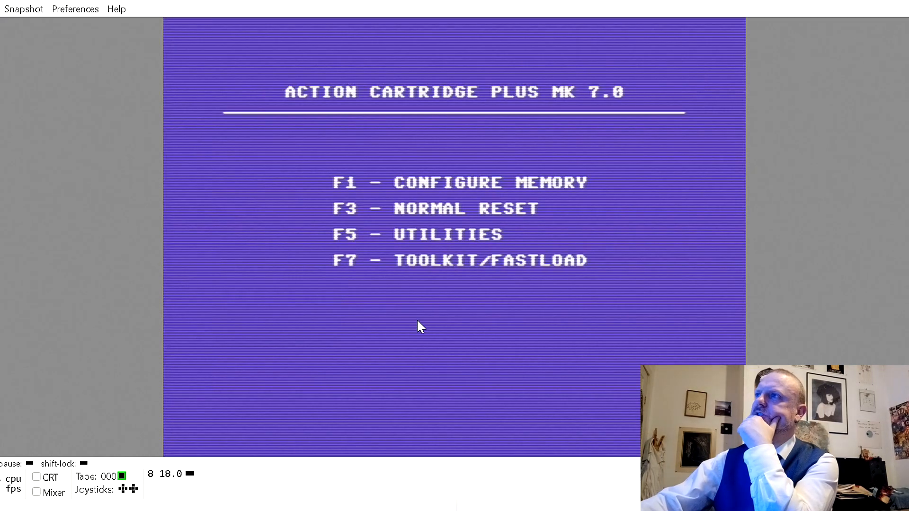
{"action": "mouse_move", "coordinate": [462, 301]}
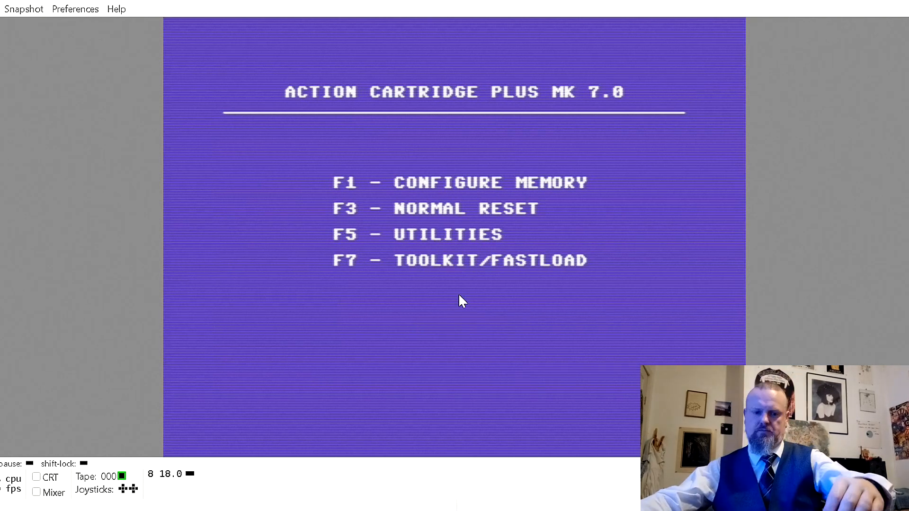
{"action": "key", "text": "F3"}
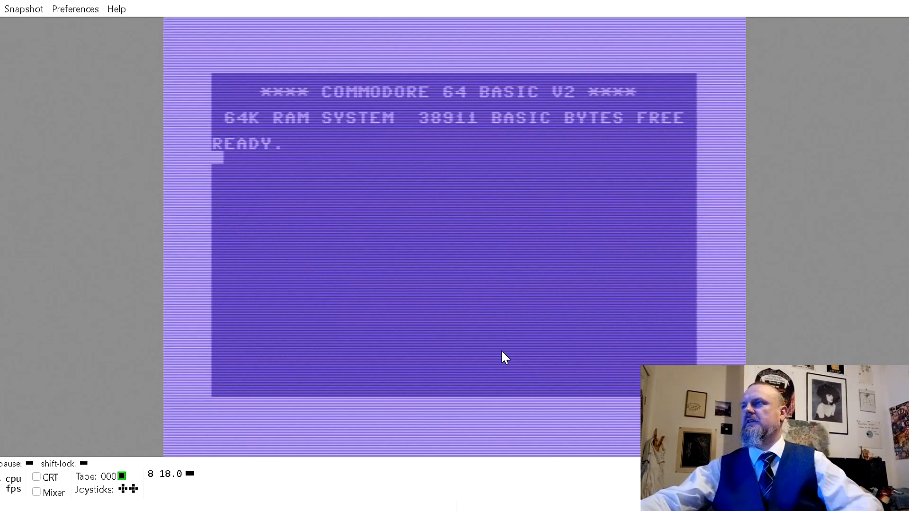
{"action": "mouse_move", "coordinate": [532, 241]}
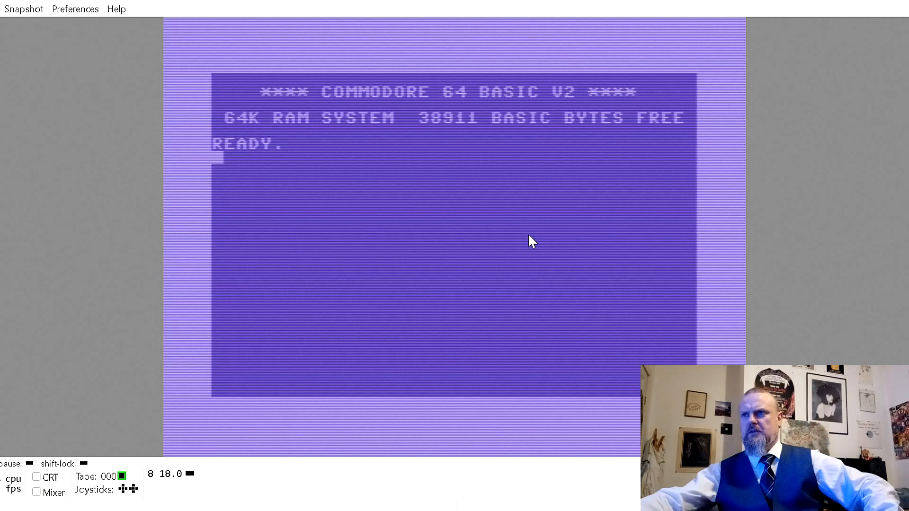
{"action": "mouse_move", "coordinate": [567, 168]}
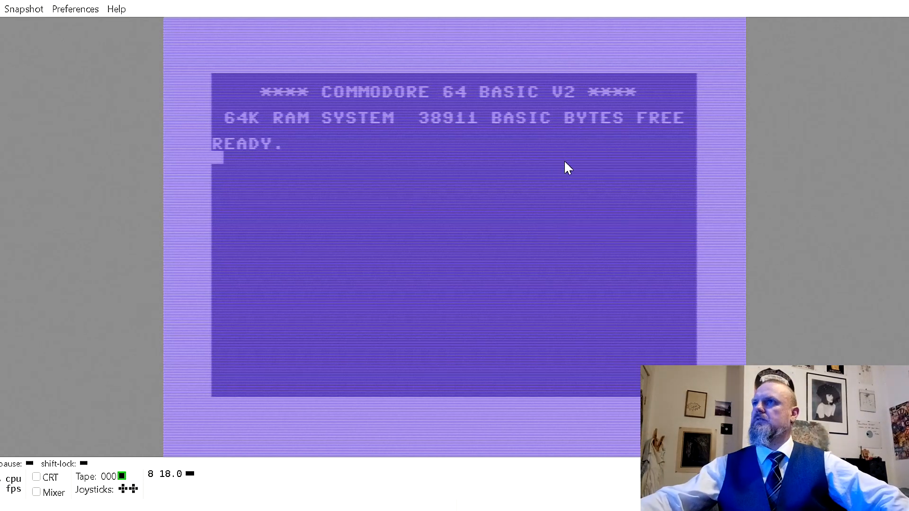
Enter LOAD "*",8,1 to load the first file from drive 8
{"action": "type", "text": "LOAD"}
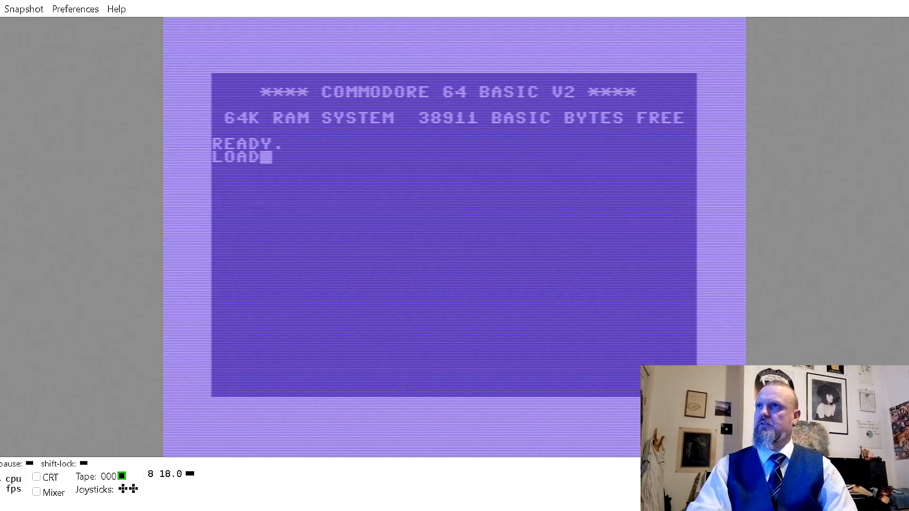
{"action": "type", "text": "\""}
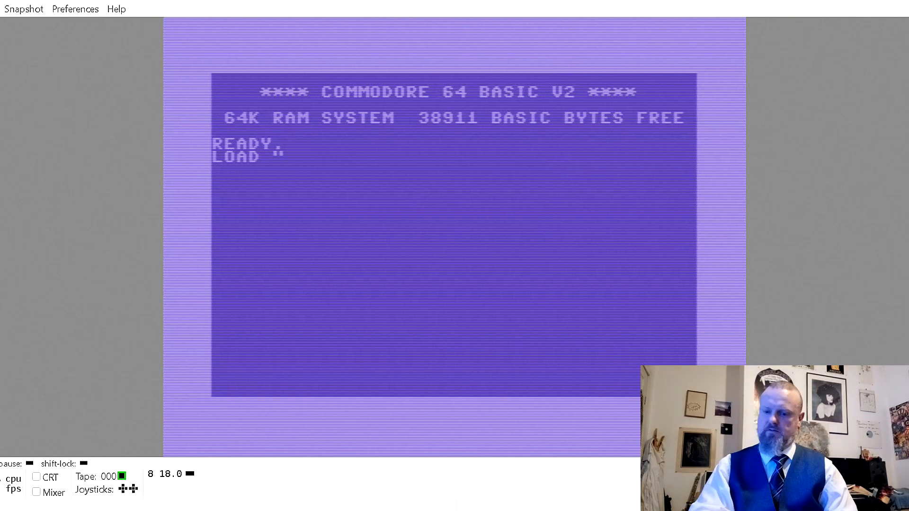
{"action": "type", "text": "*\","}
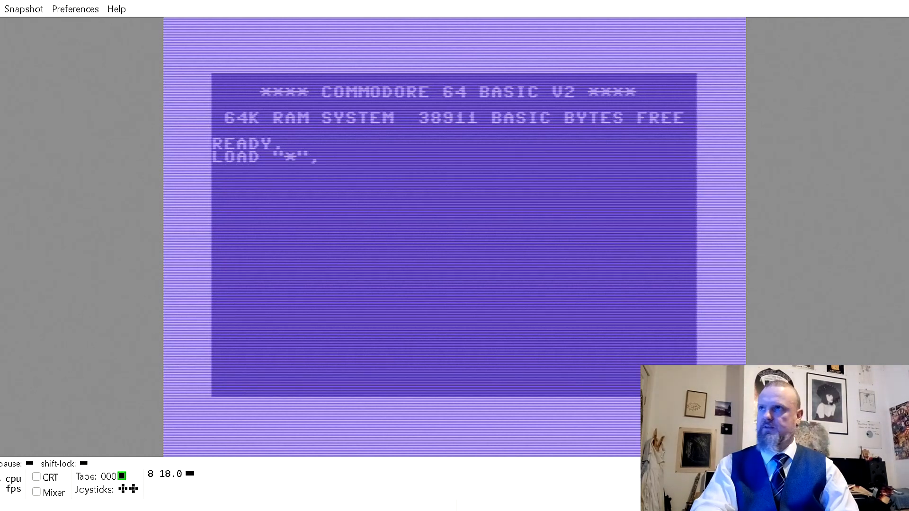
{"action": "type", "text": "8,1"}
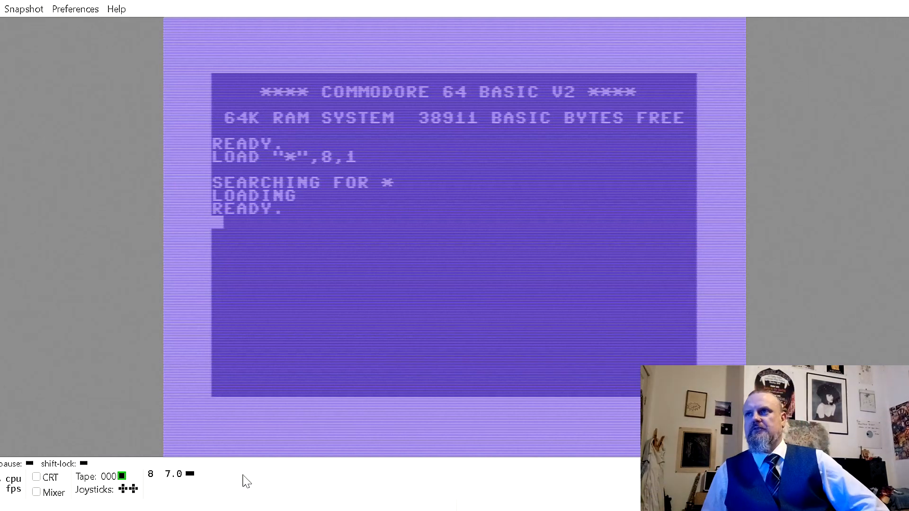
List the loaded program, showing 10 SYS2061, and type RUN below it
{"action": "type", "text": "LIS"}
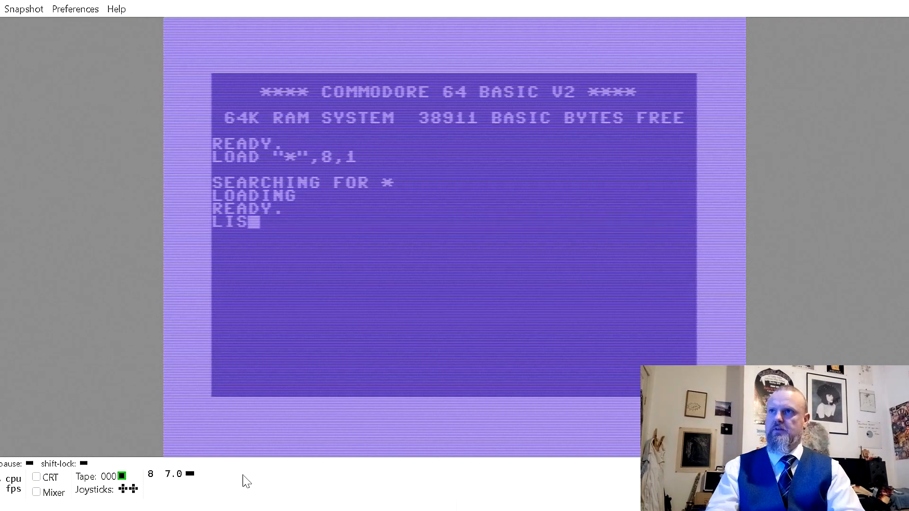
{"action": "key", "text": "Return"}
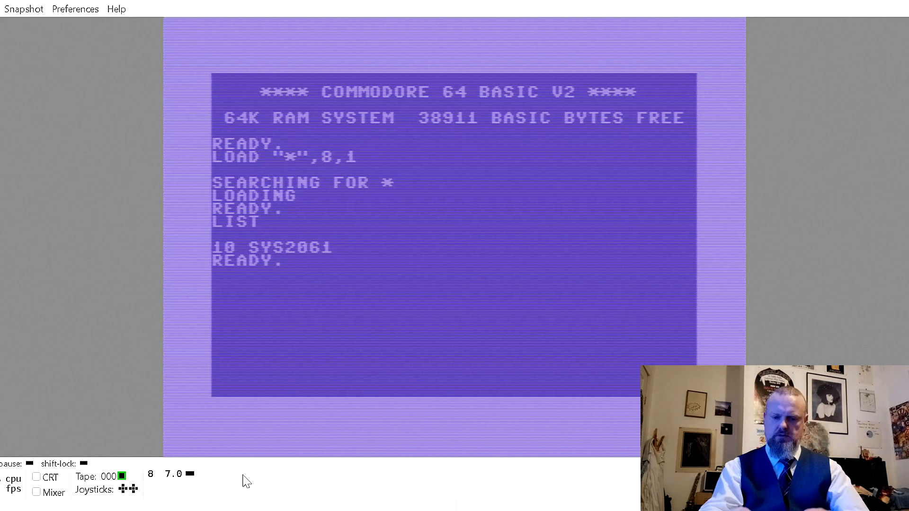
{"action": "type", "text": "RUN"}
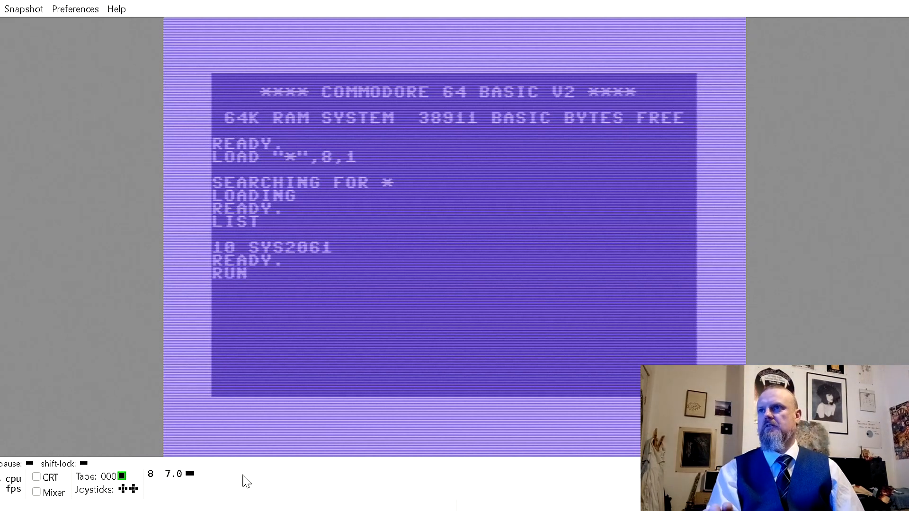